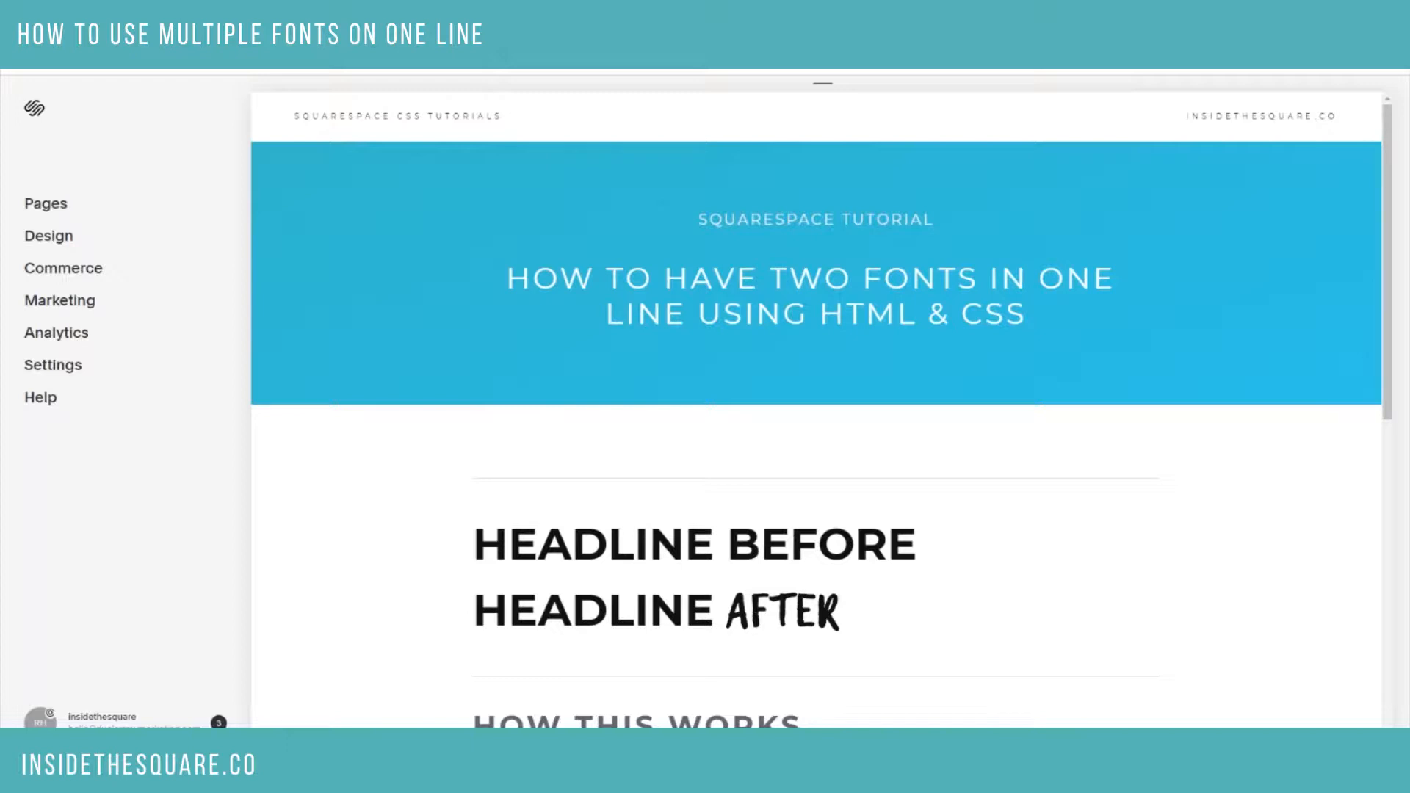
Scroll the page and open the site's Design settings to reach Custom CSS
scroll(down, 3)
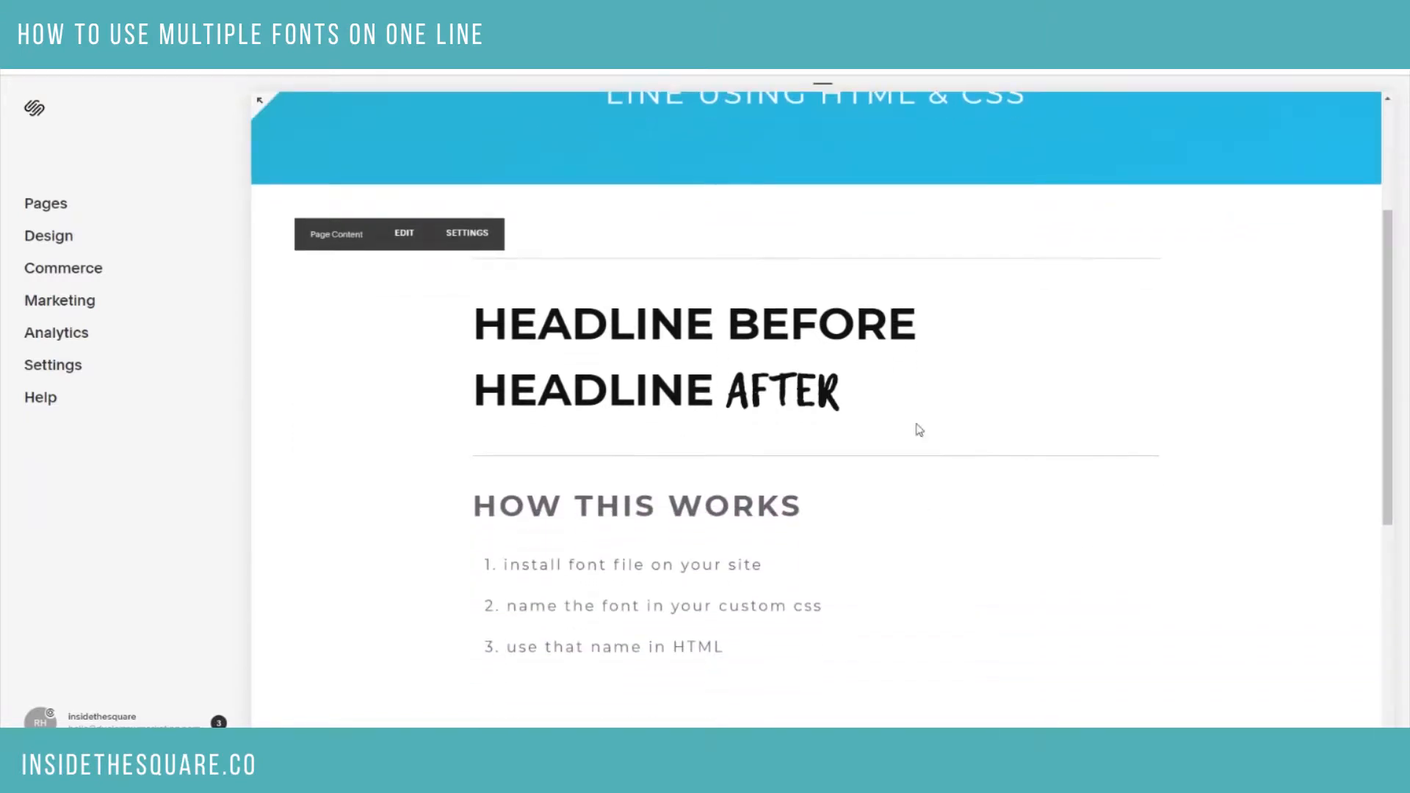
mouse_move(877, 321)
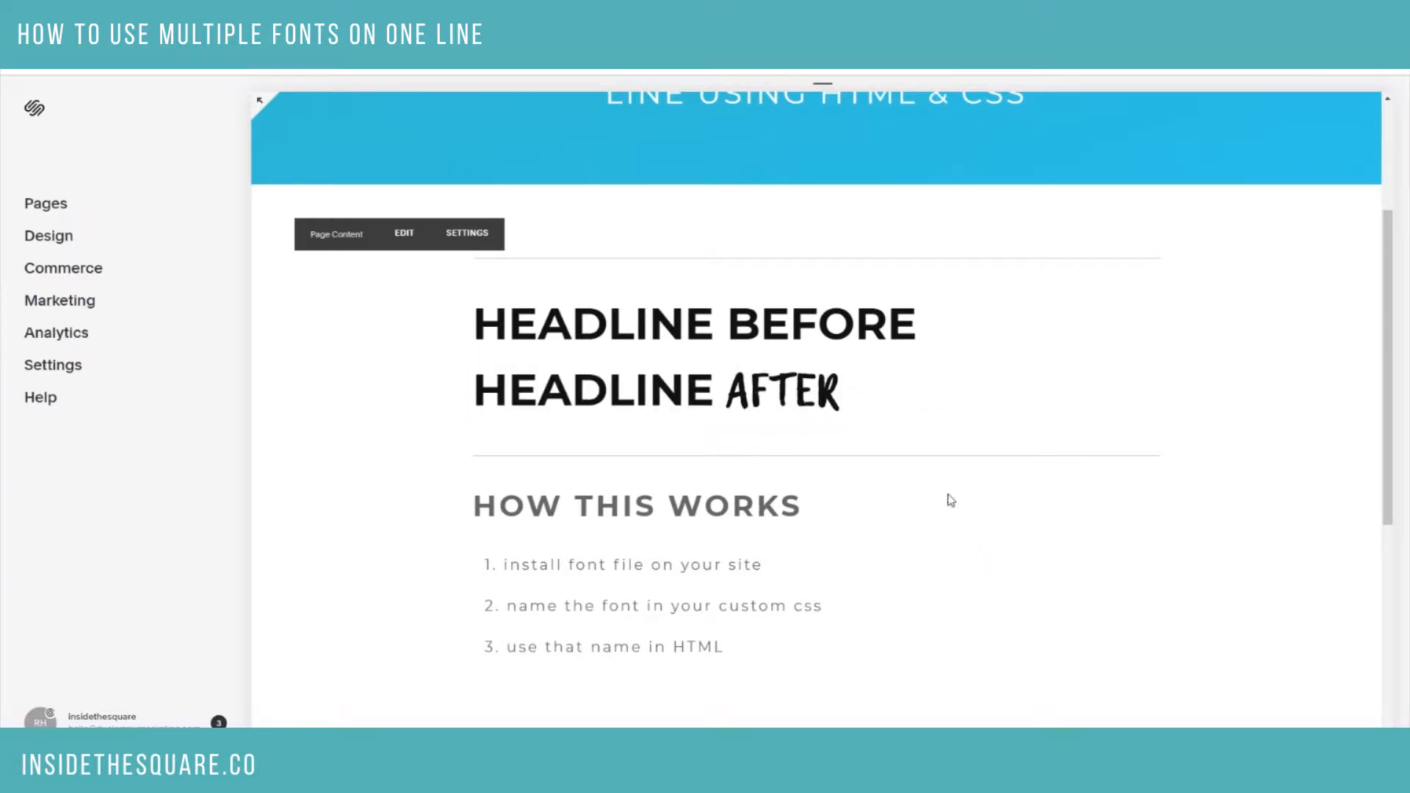
scroll(down, 3)
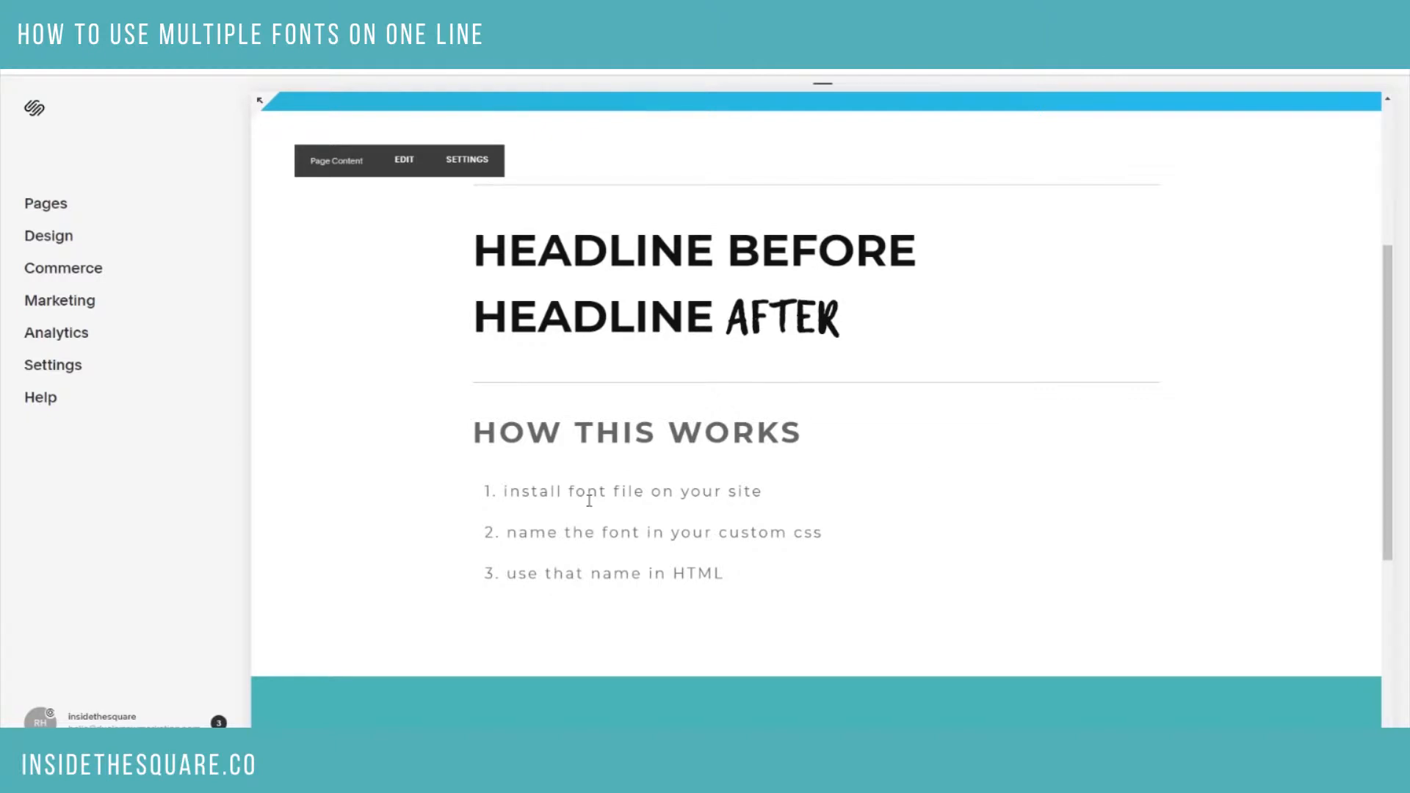
mouse_move(836, 500)
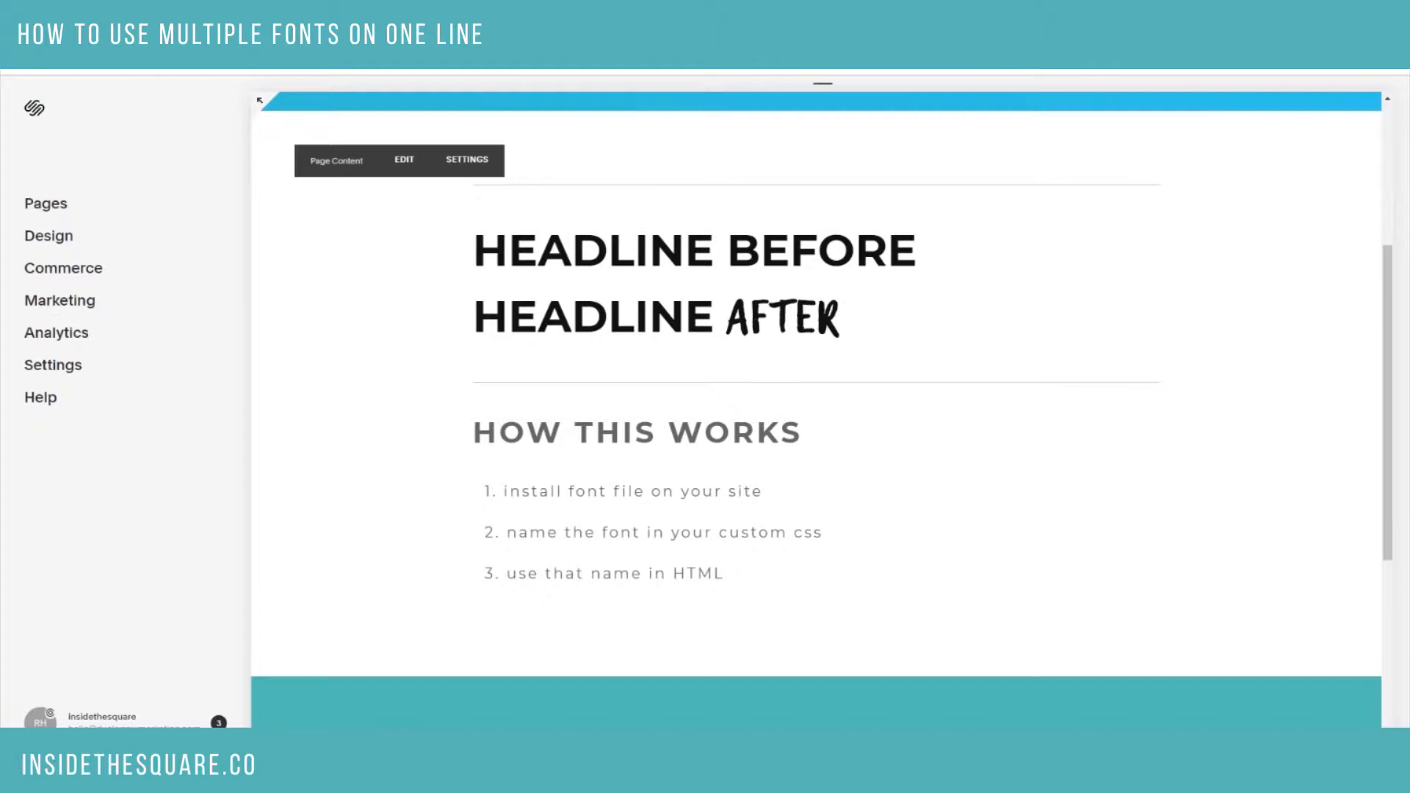
mouse_move(820, 551)
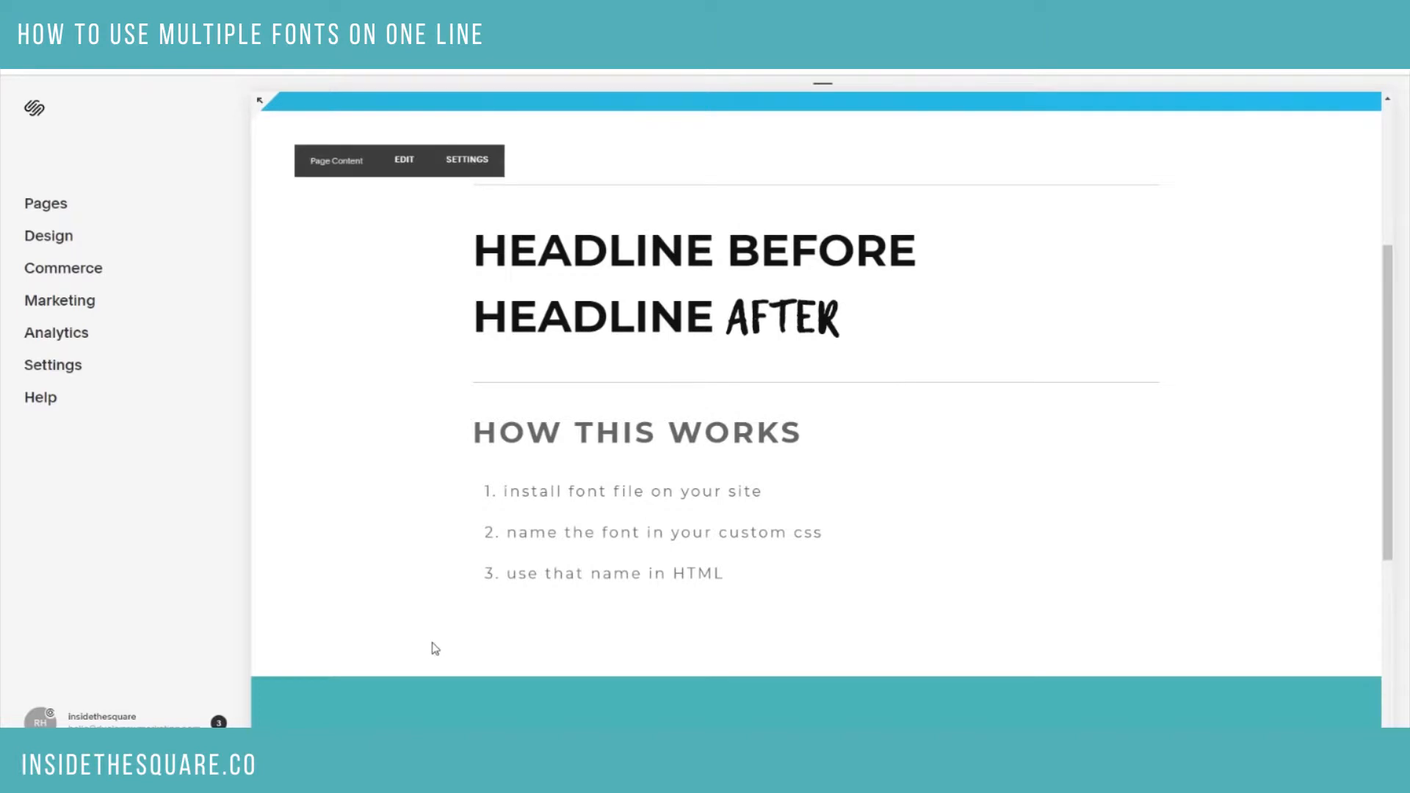
mouse_move(739, 529)
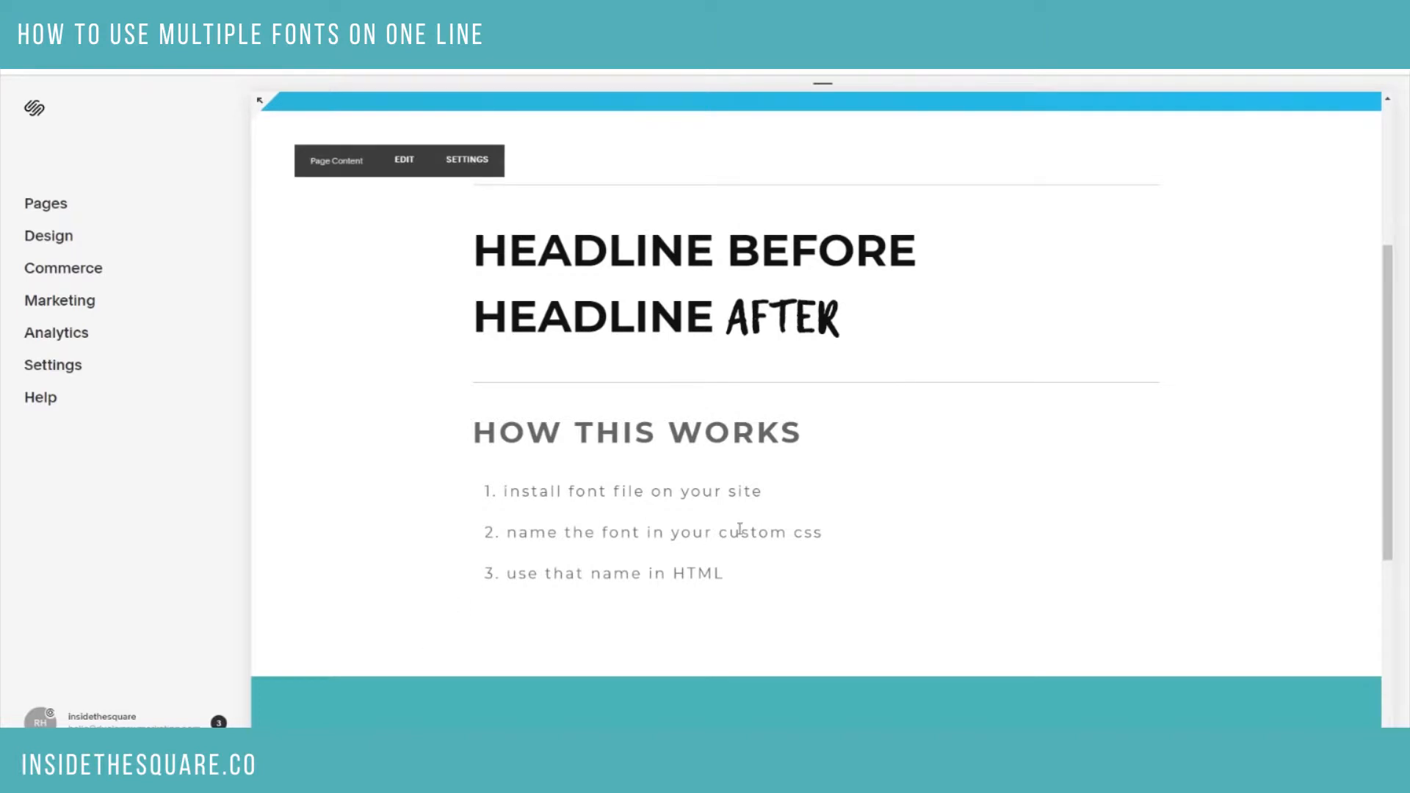
mouse_move(384, 533)
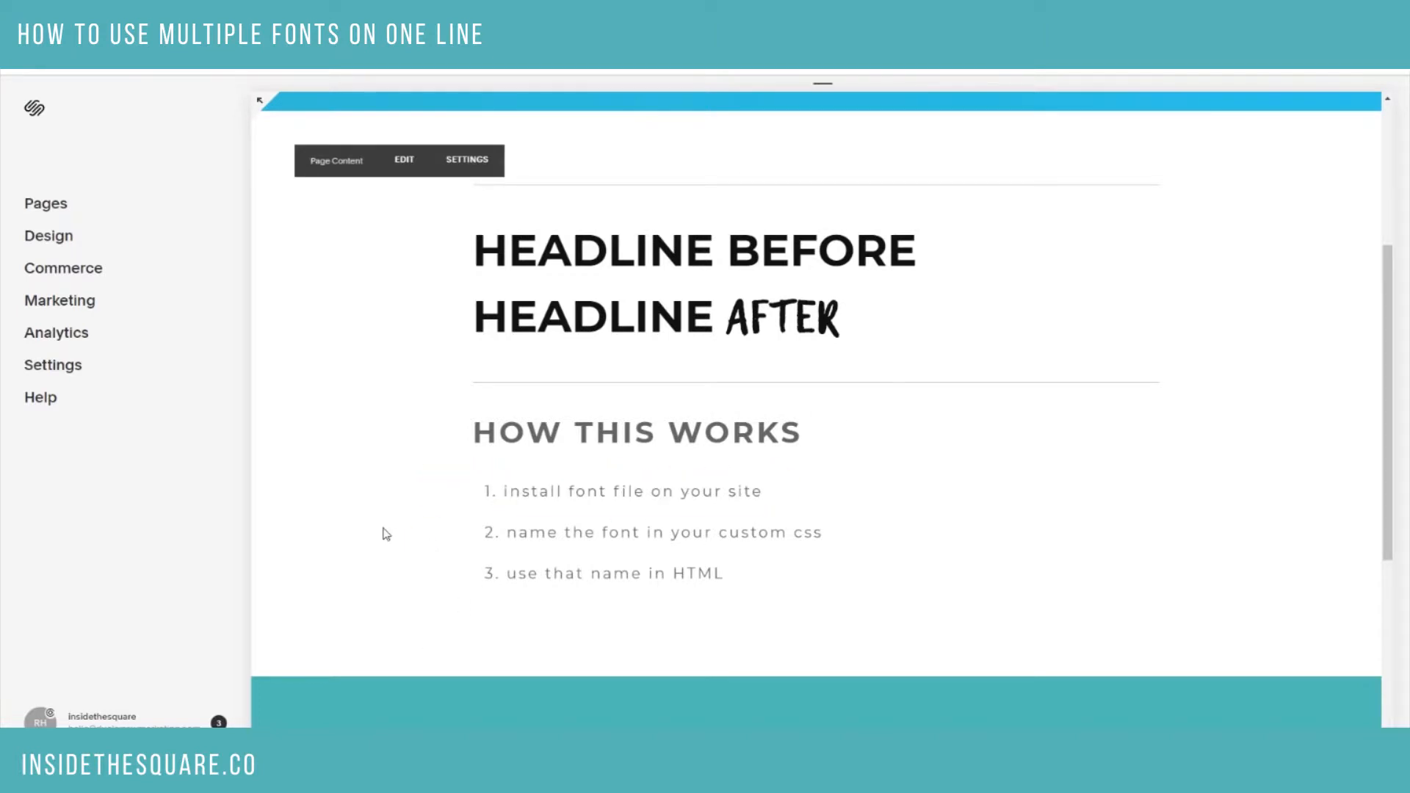
scroll(up, 3)
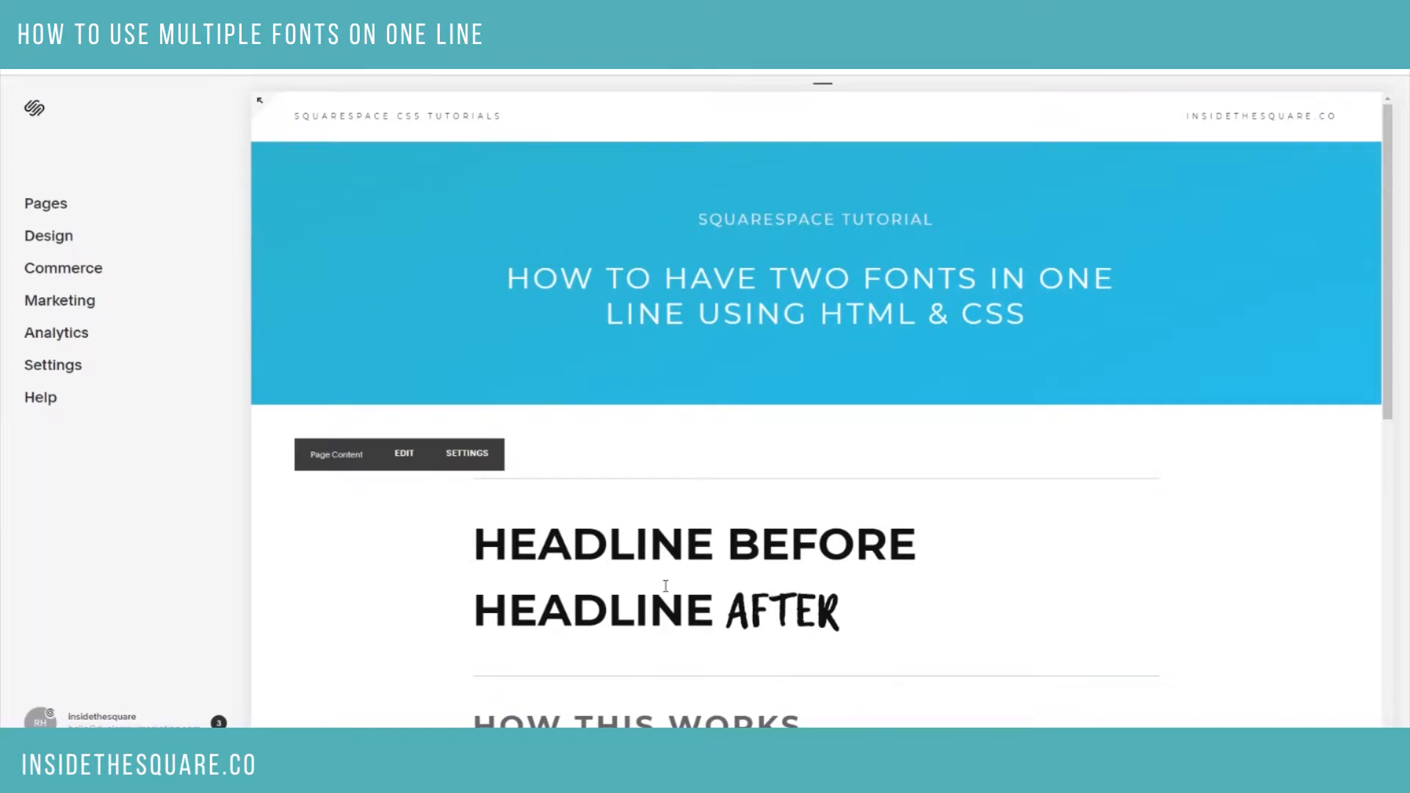
mouse_move(881, 625)
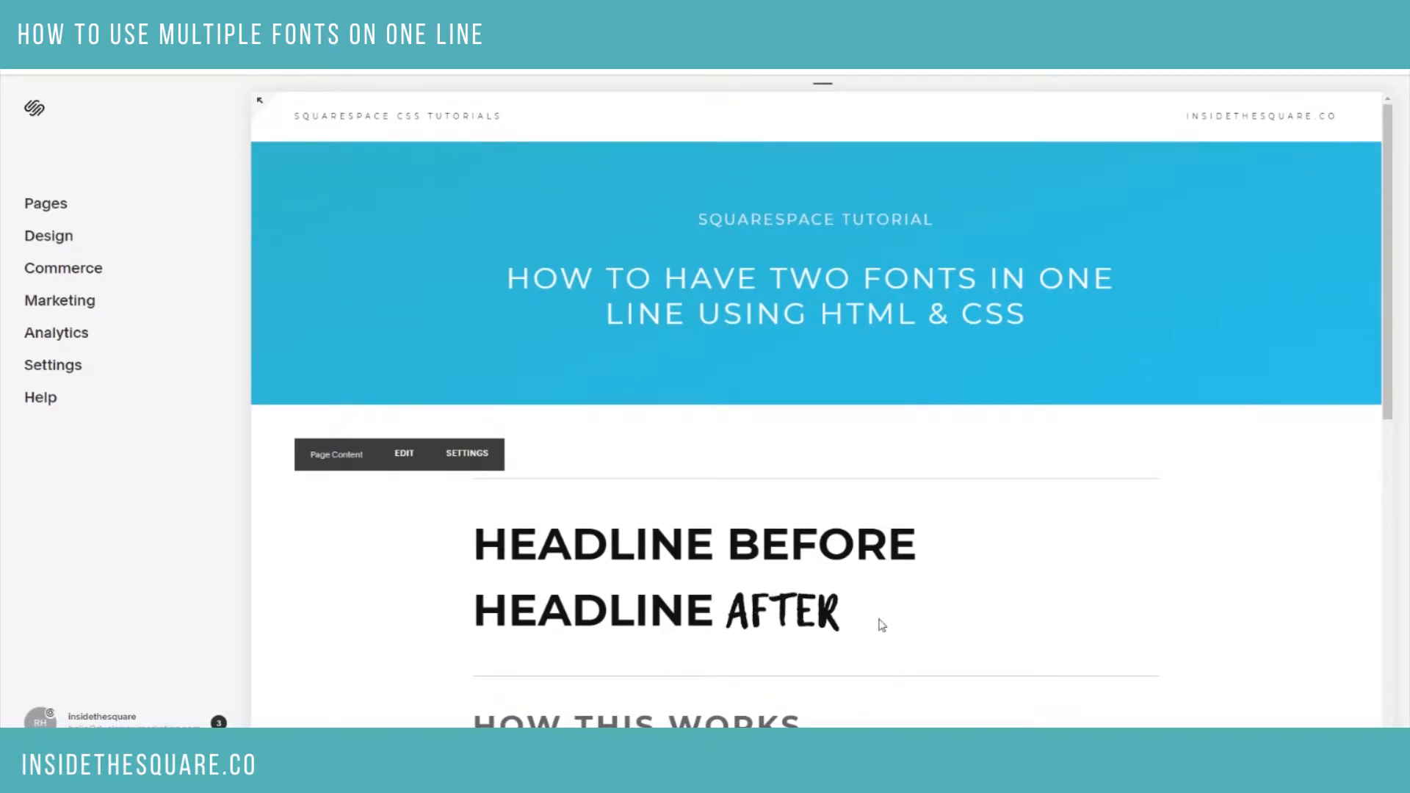
mouse_move(657, 611)
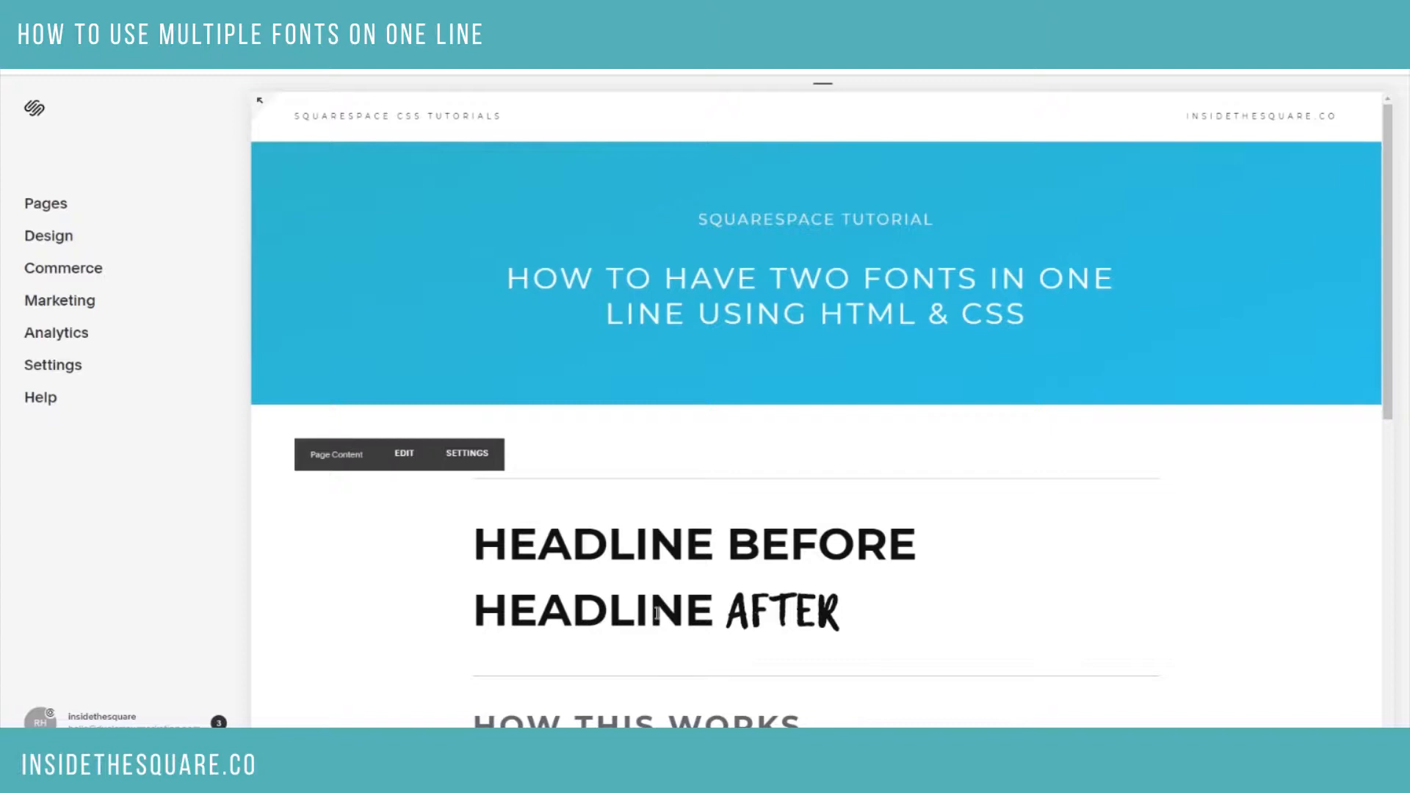
mouse_move(47, 236)
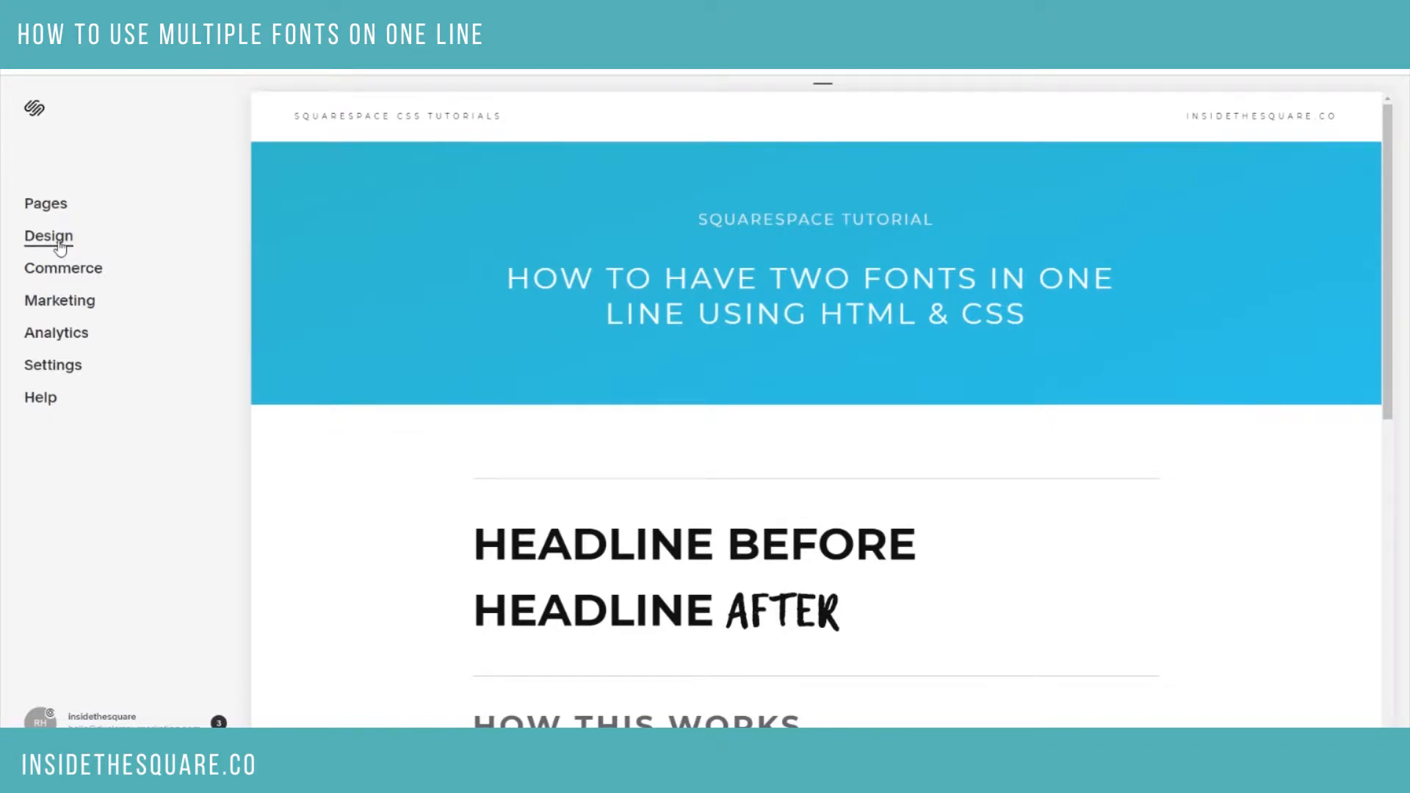
click(48, 235)
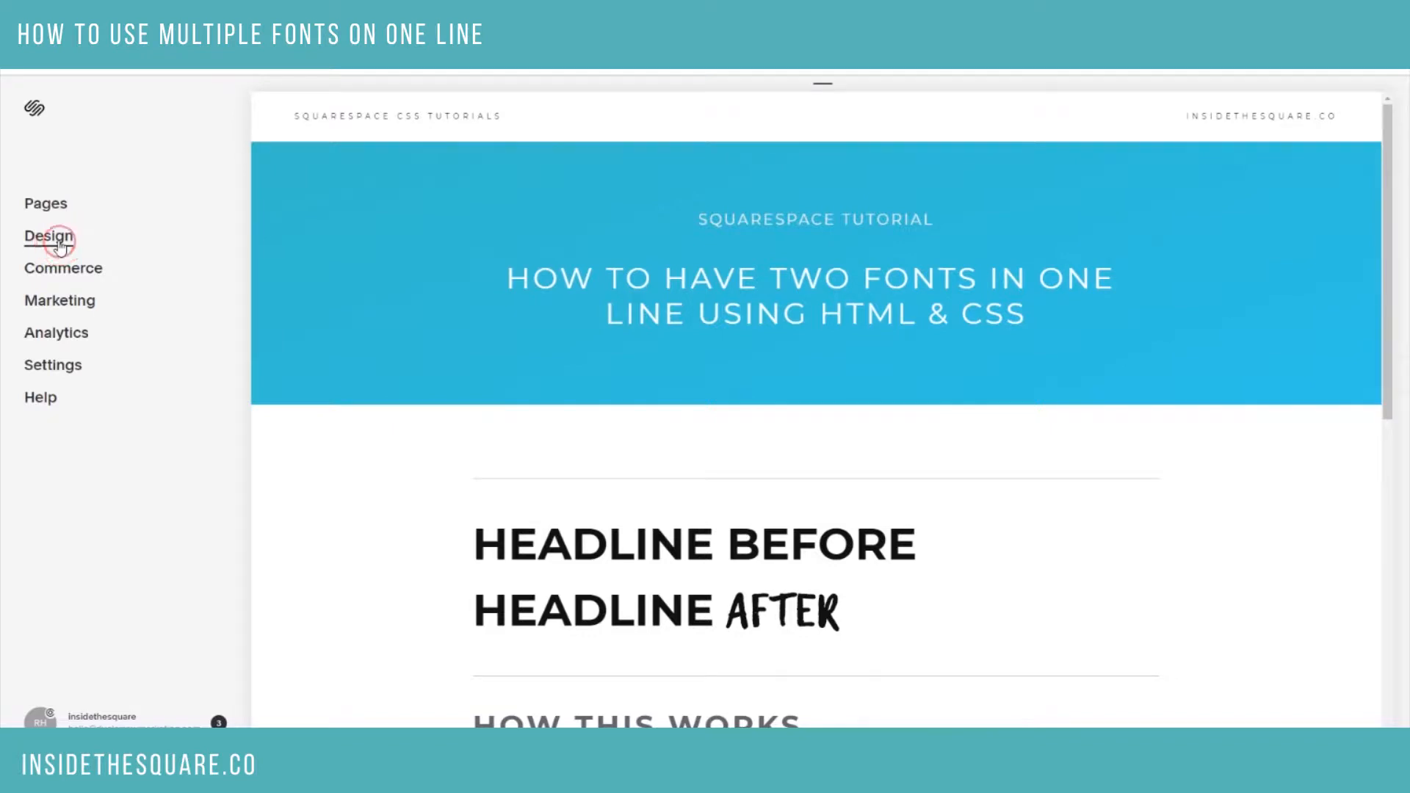
click(48, 236)
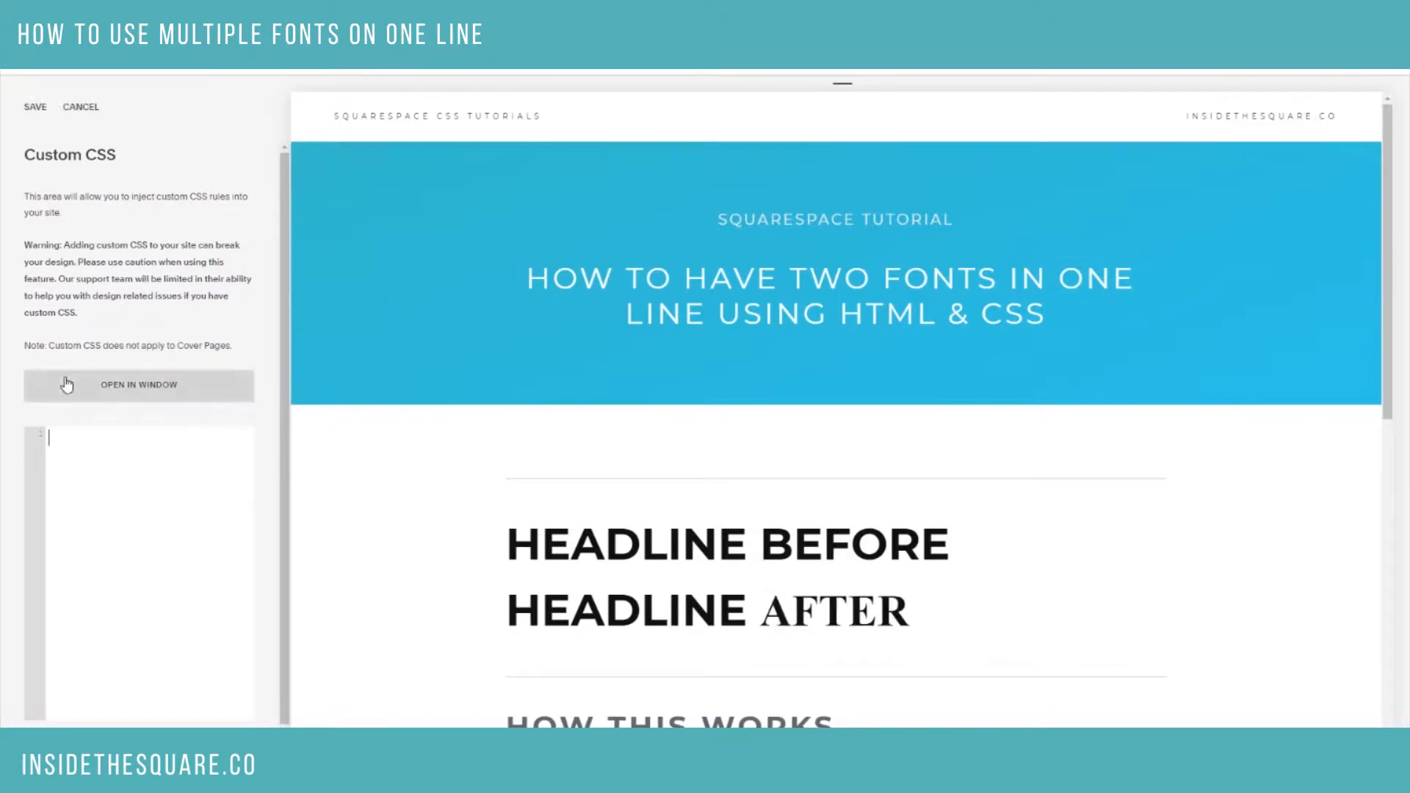
Scroll the Custom CSS panel down to the custom files listing Lemon Tuesday.otf
scroll(down, 3)
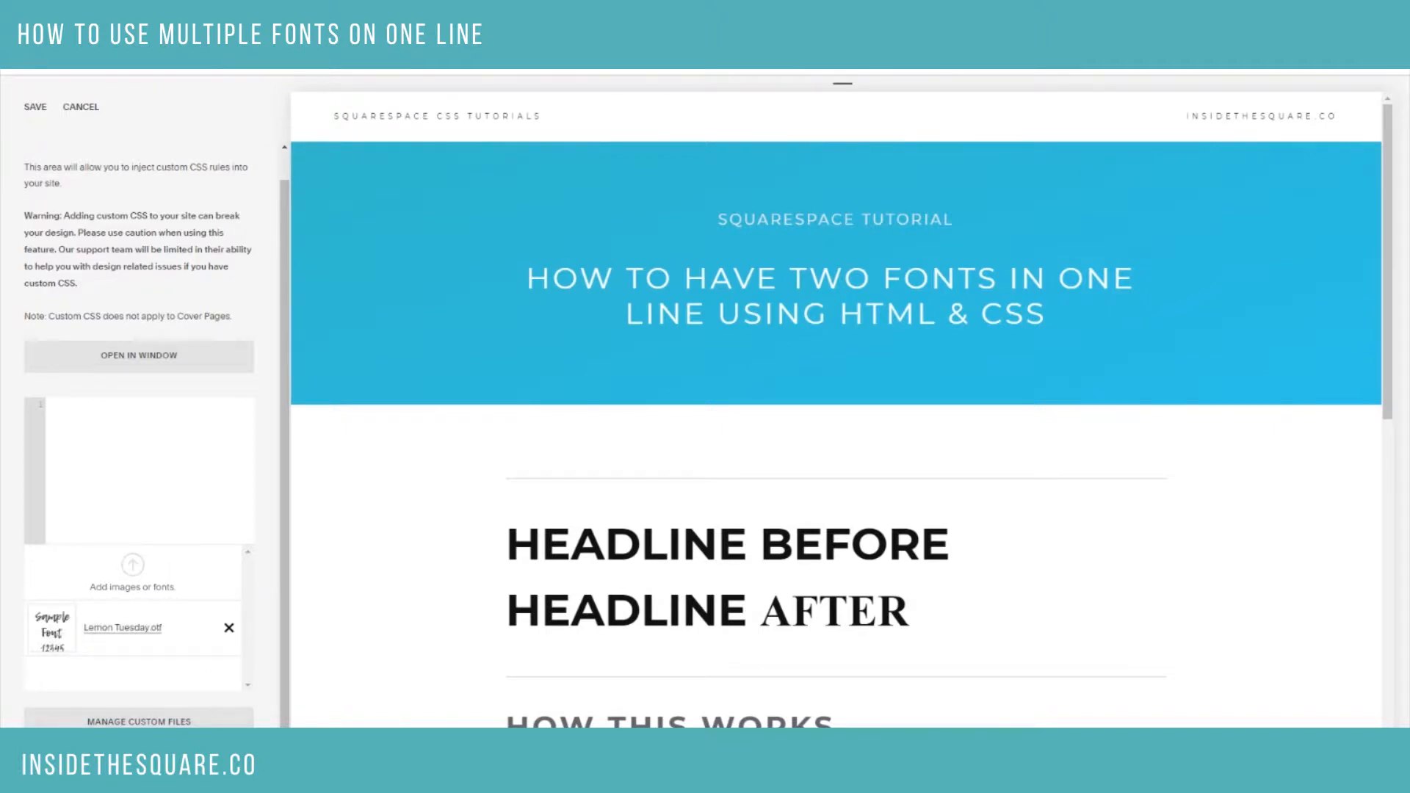
scroll(down, 3)
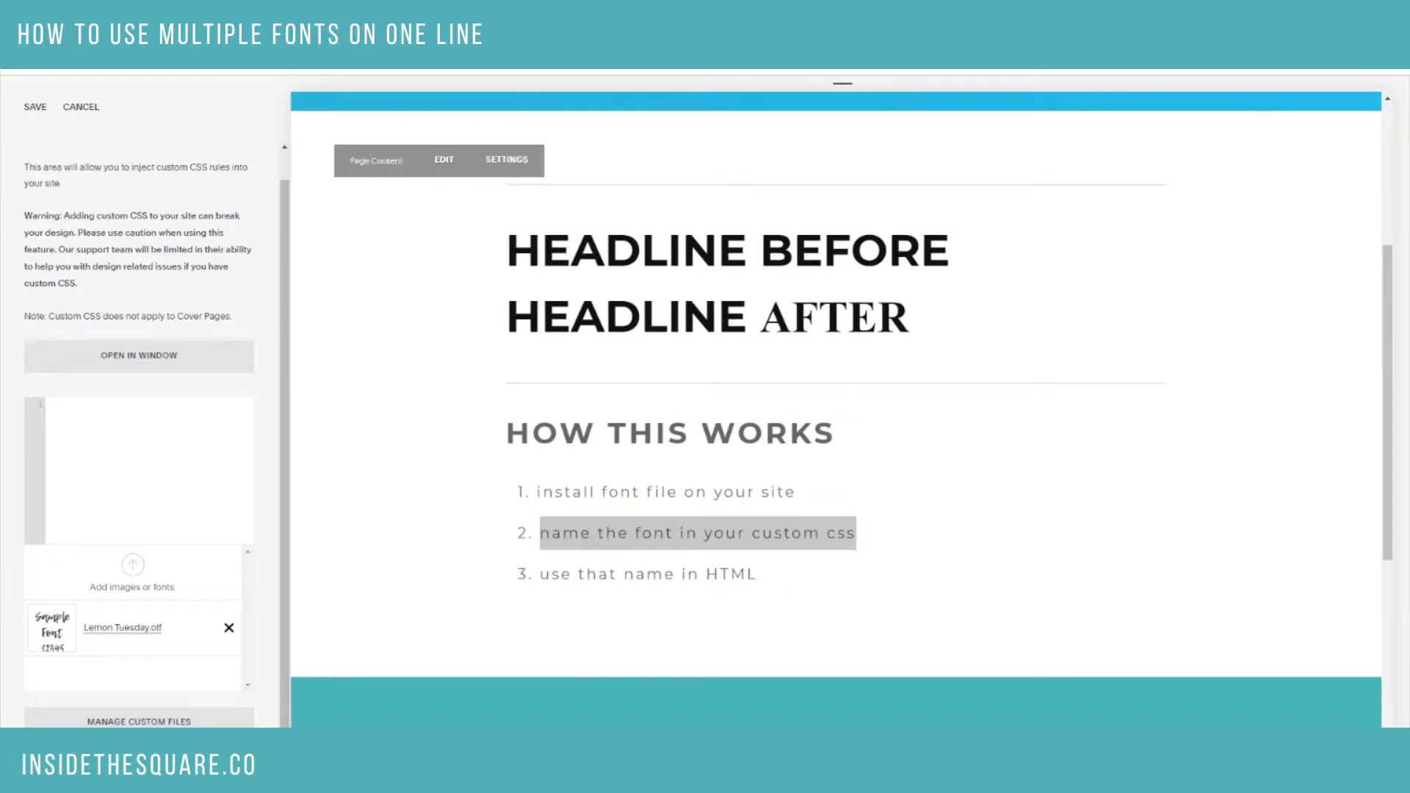
click(153, 426)
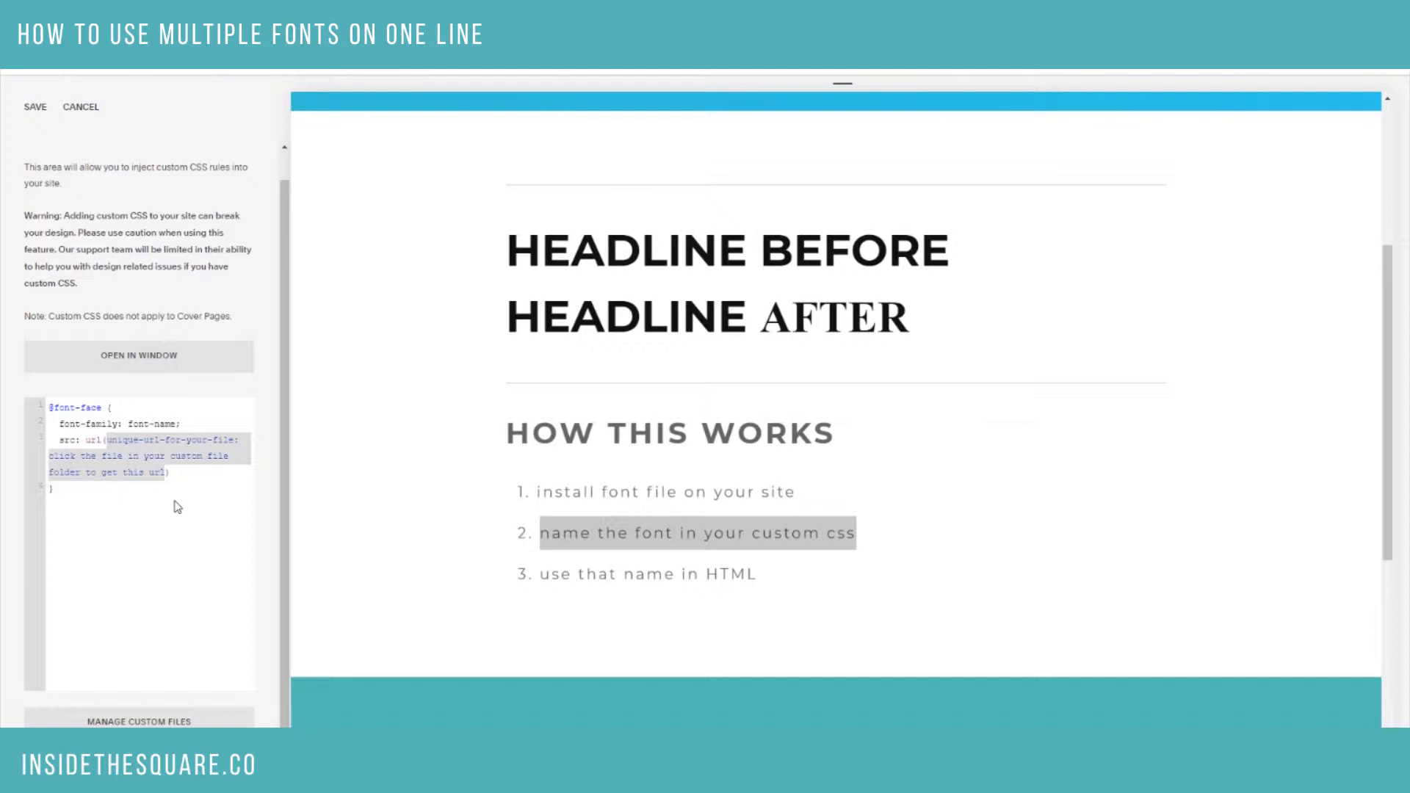
mouse_move(169, 579)
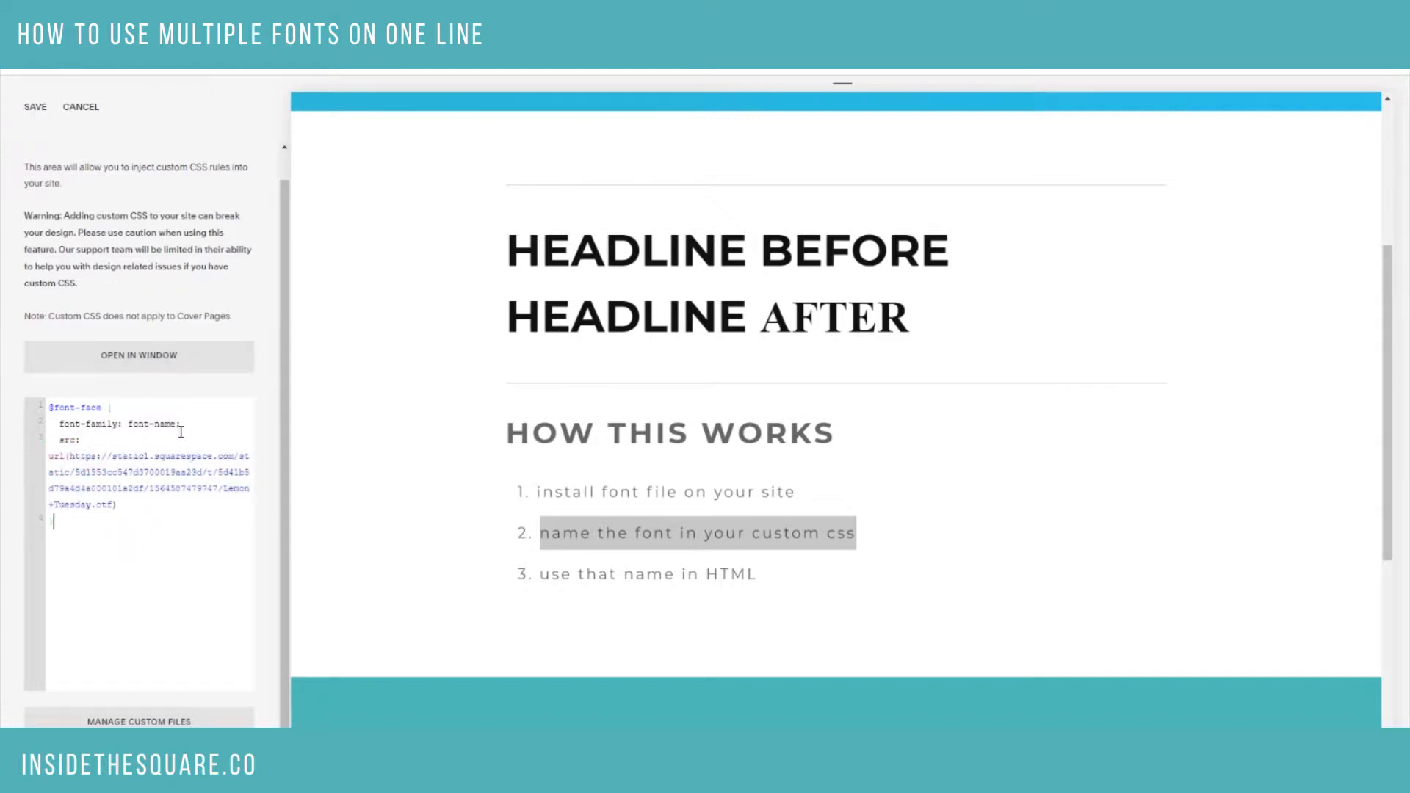
Rename the font-family to lemon, save the CSS, and select the headline text
double_click(150, 424)
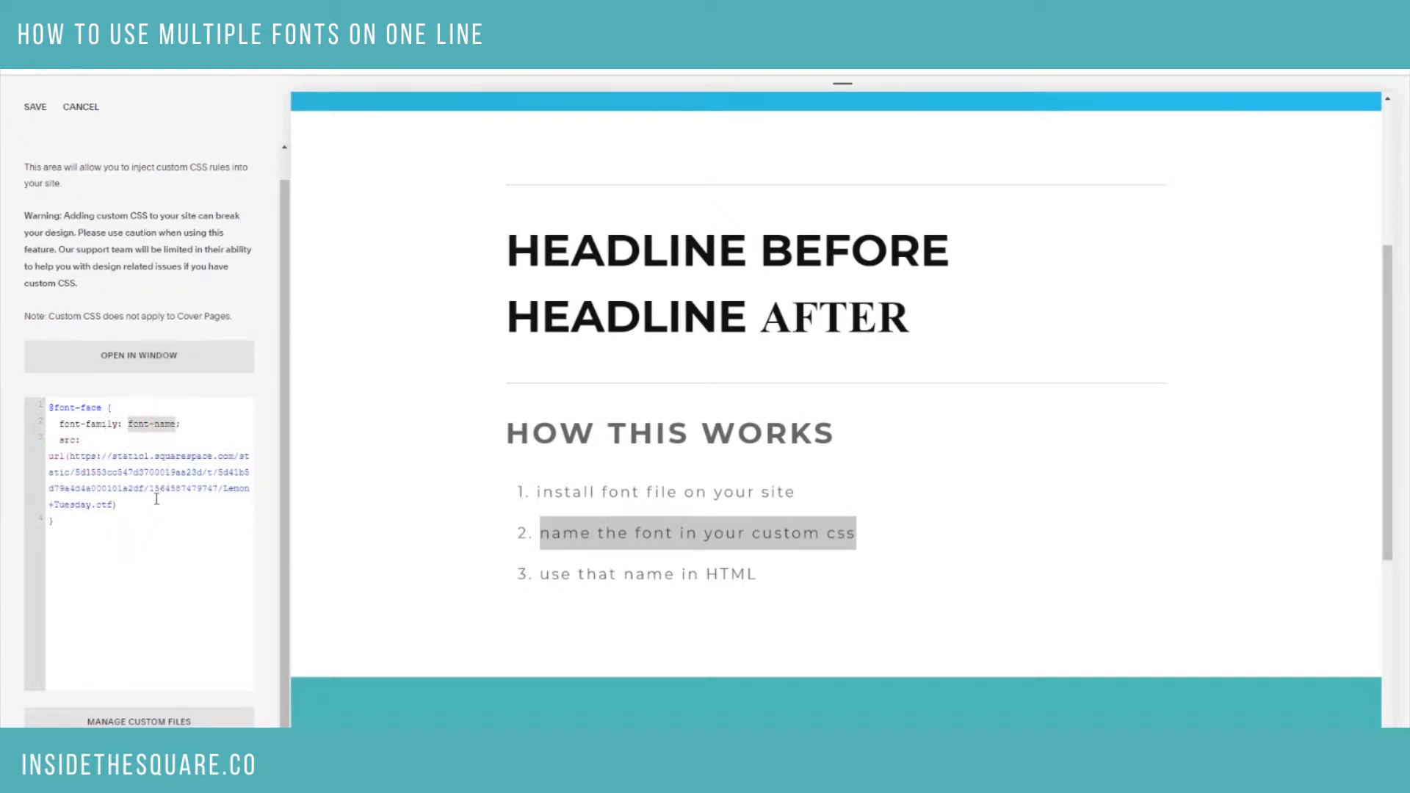
mouse_move(204, 517)
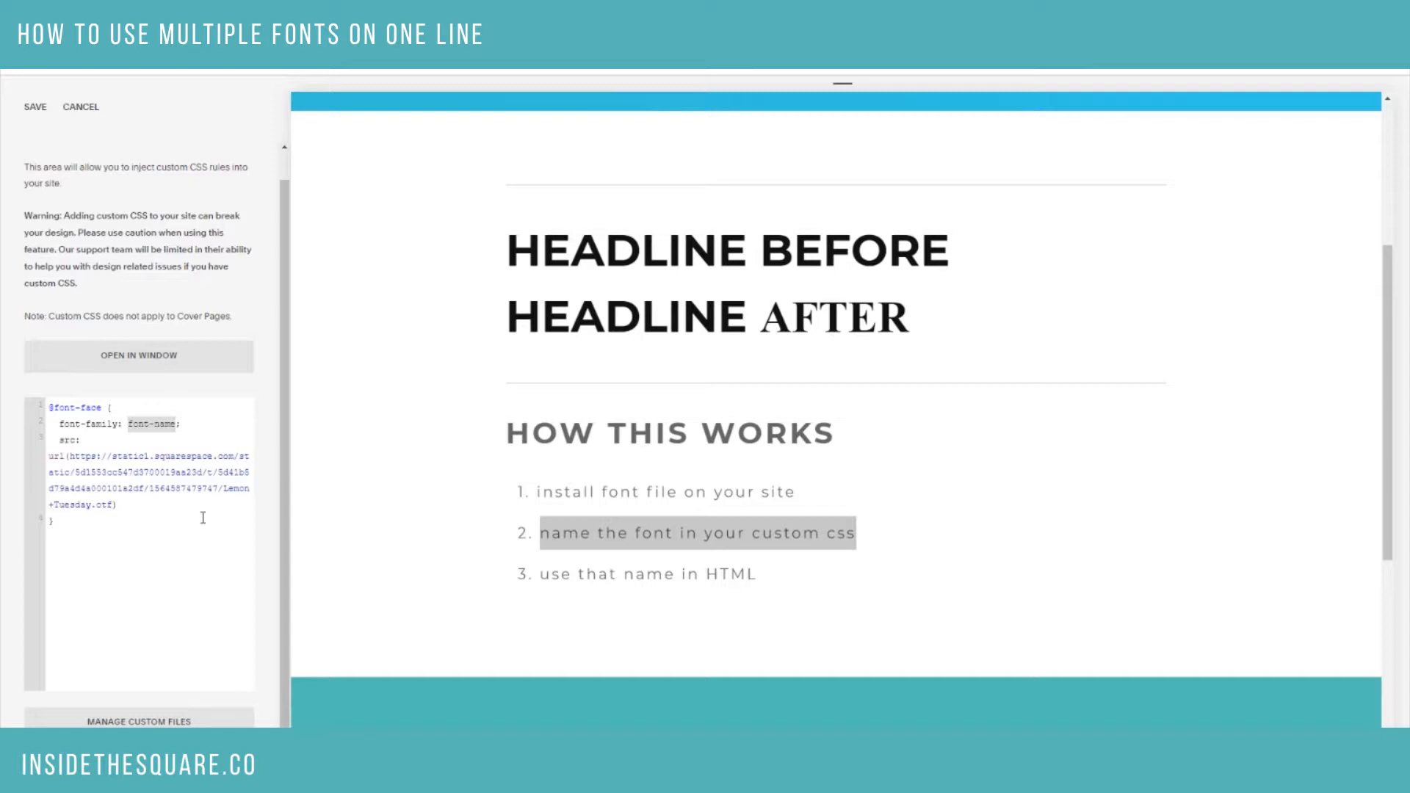
mouse_move(152, 719)
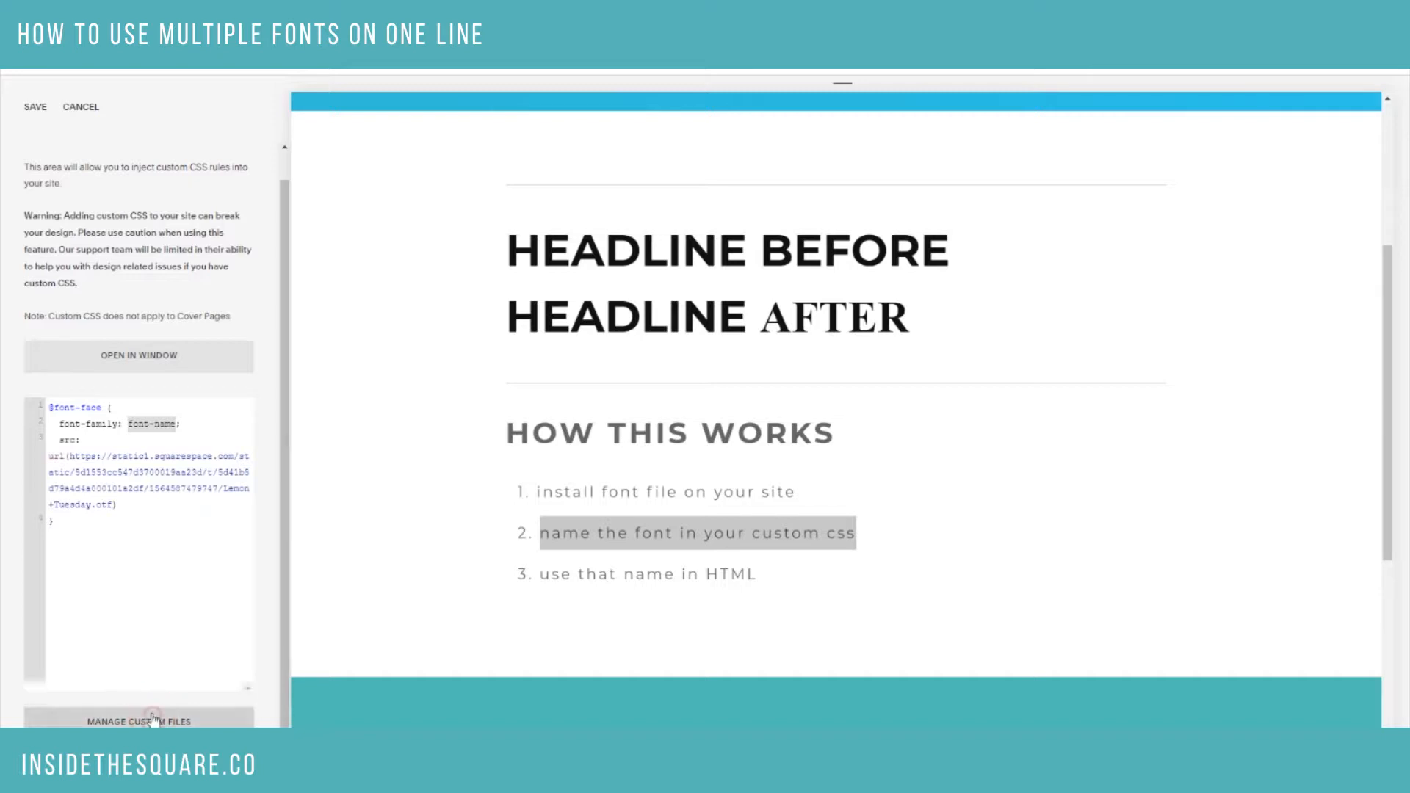
click(177, 421)
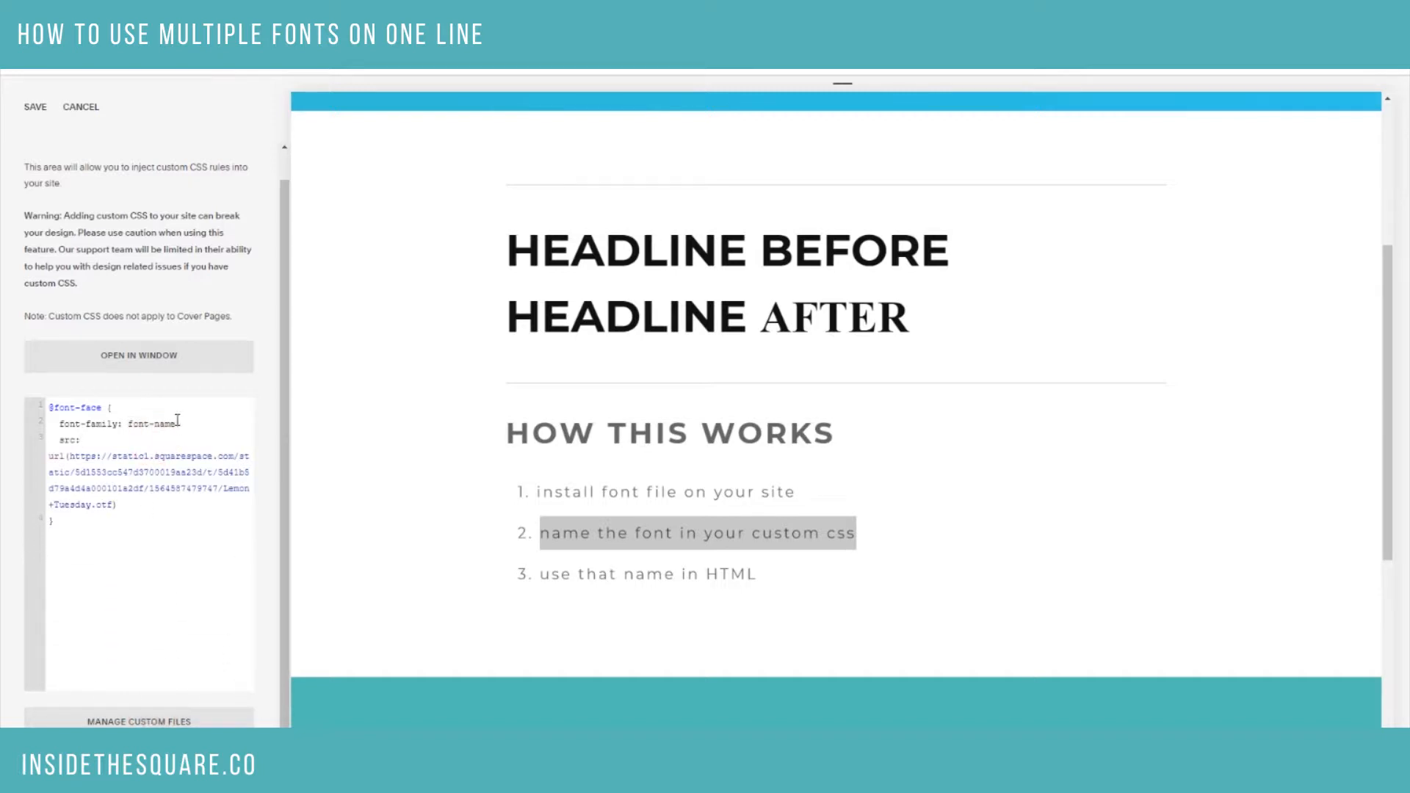
click(157, 423)
text(lemon;)
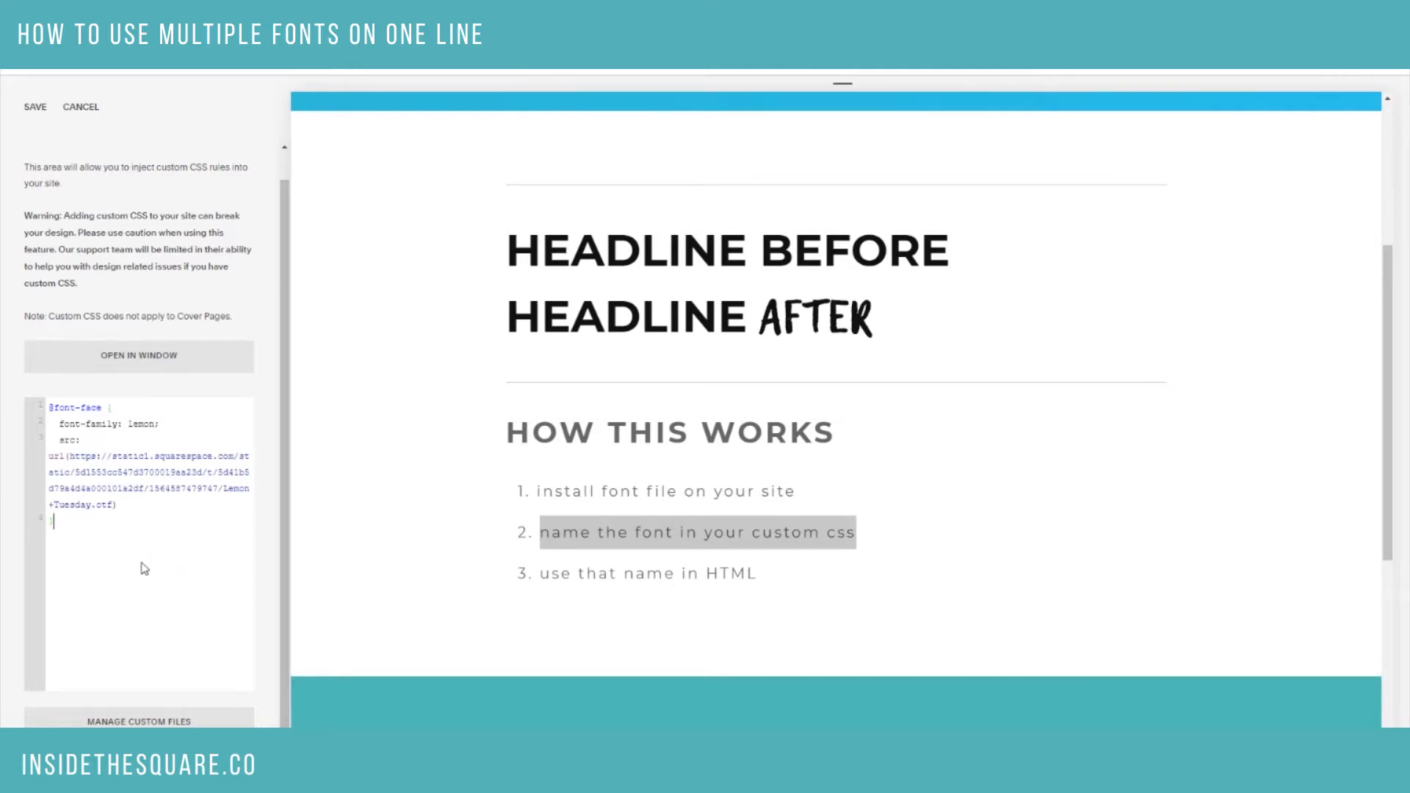
click(34, 106)
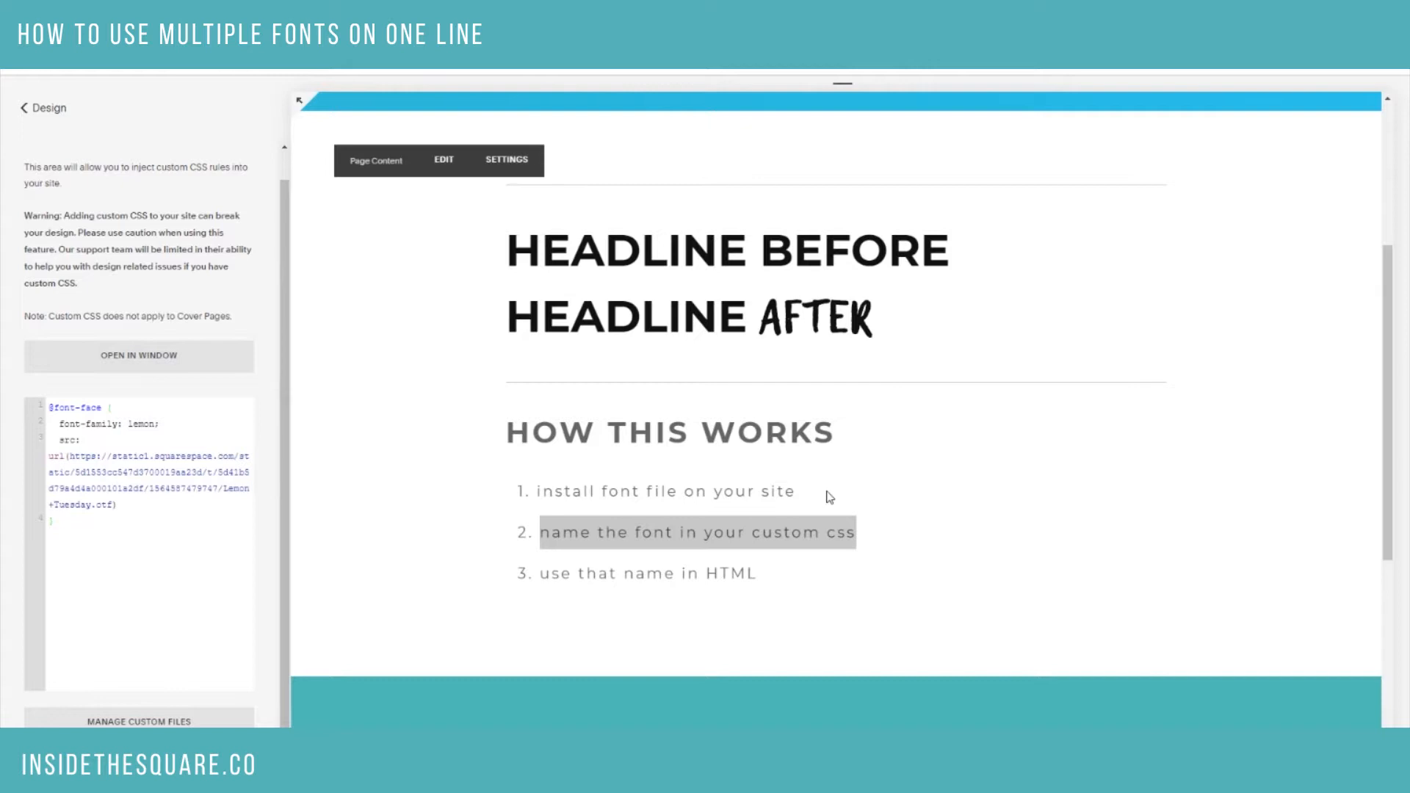
double_click(664, 491)
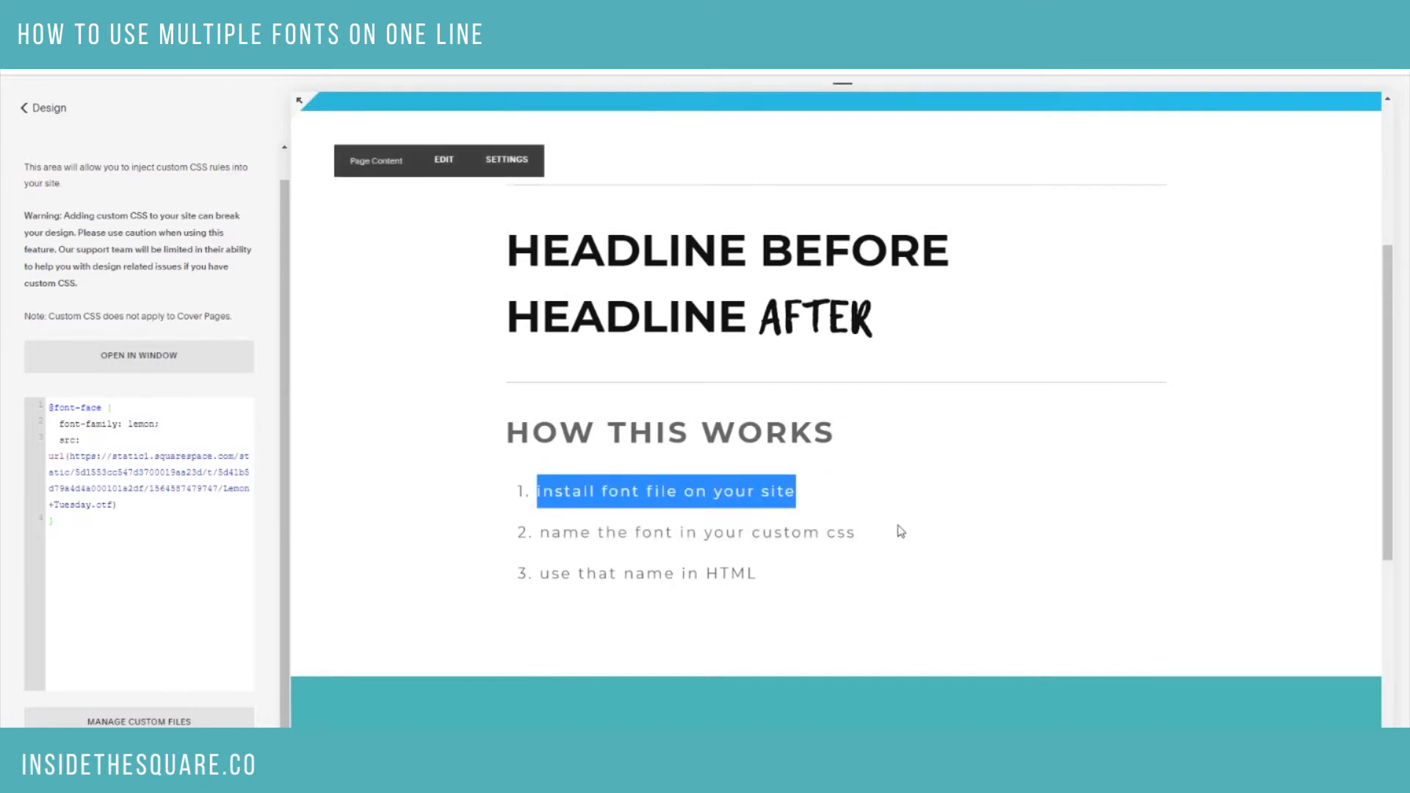
double_click(696, 531)
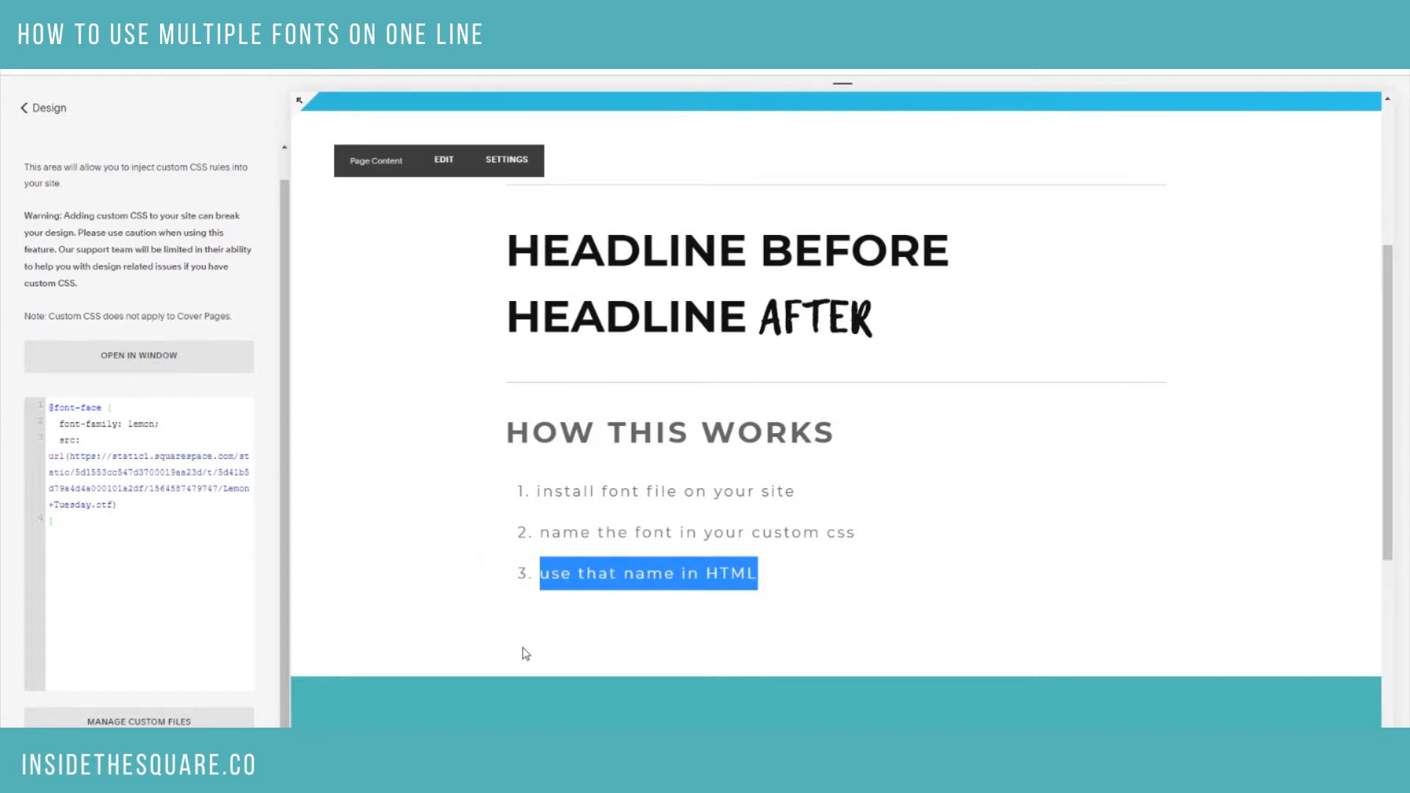
Select the Page Content section and enter its edit mode
click(442, 160)
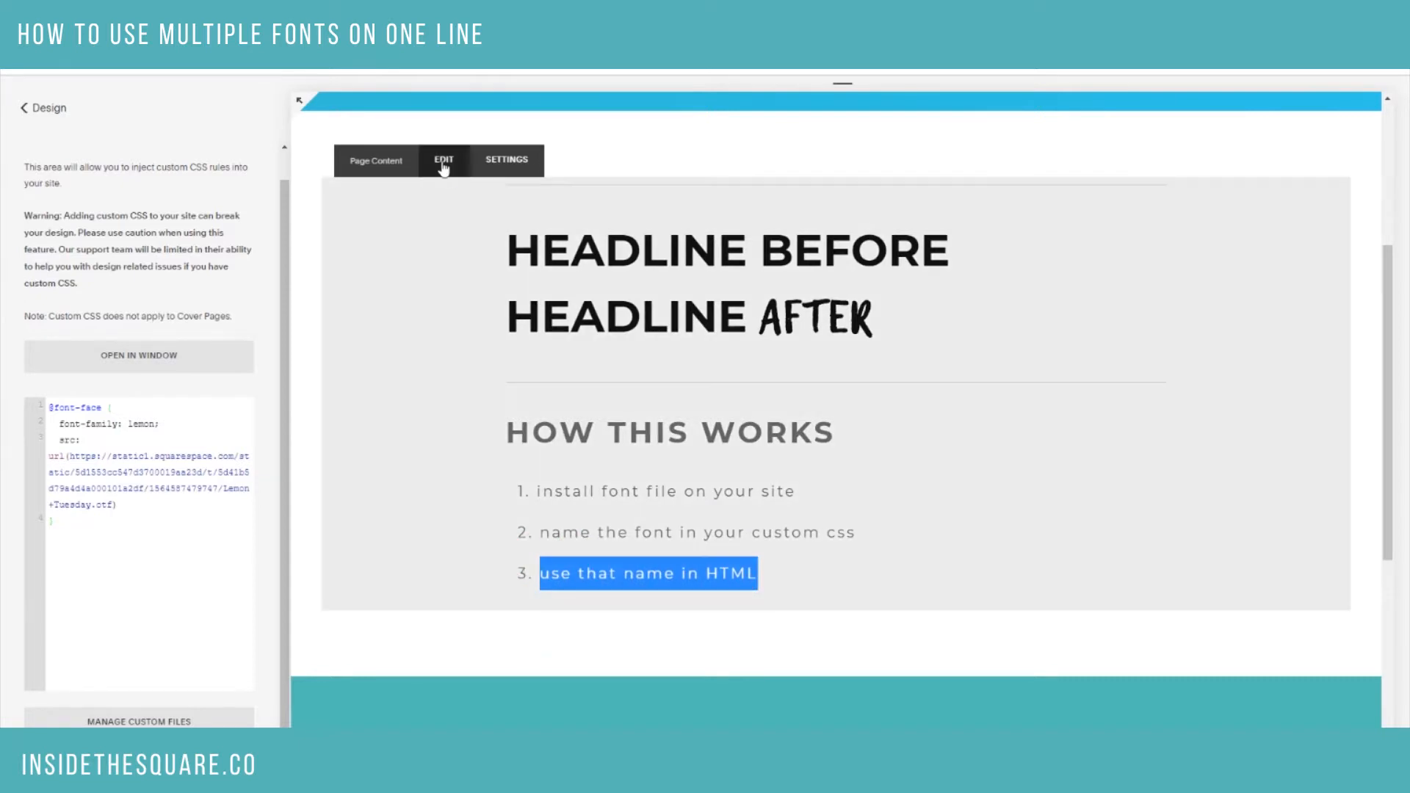
click(299, 100)
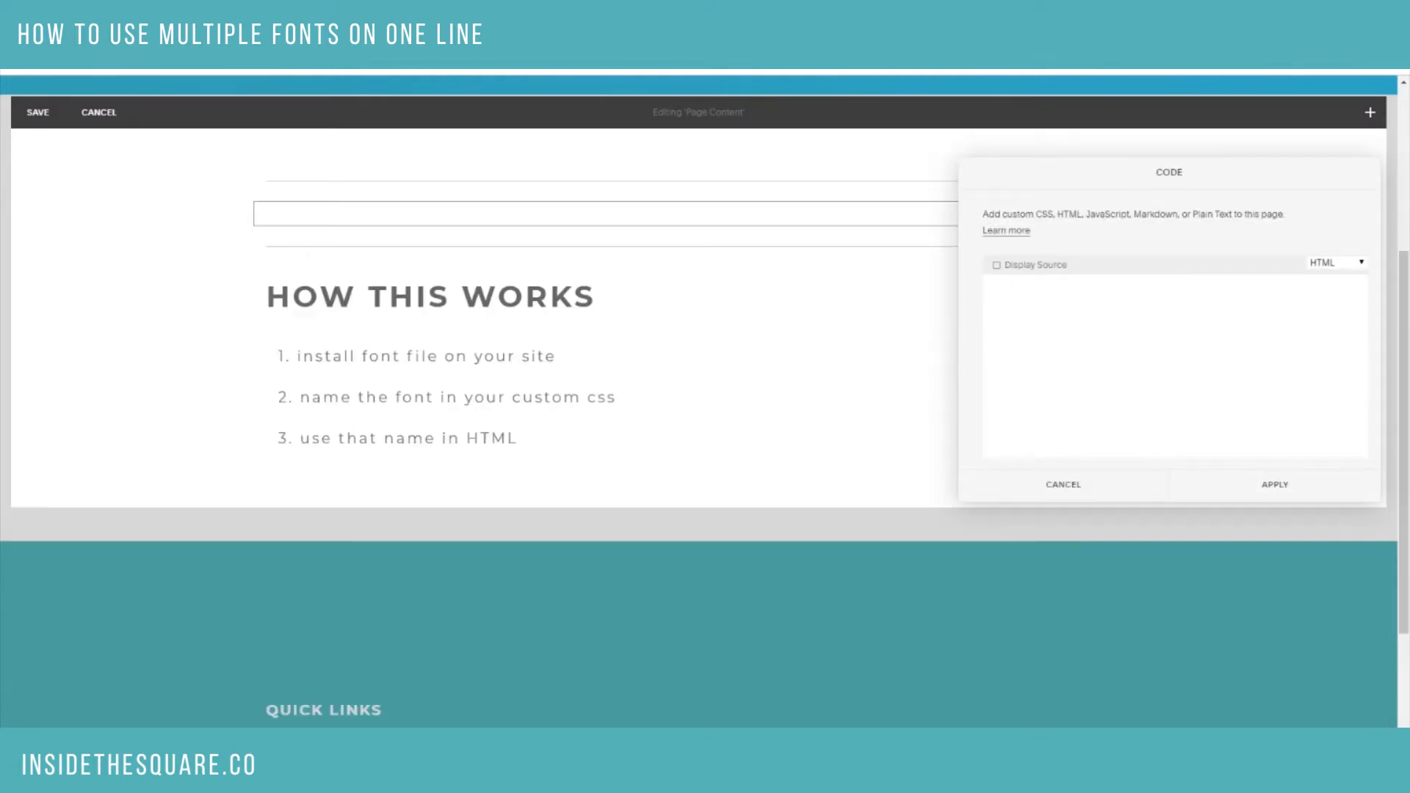
Type an h1 heading reading 'example title' into the code block
text(<h1>)
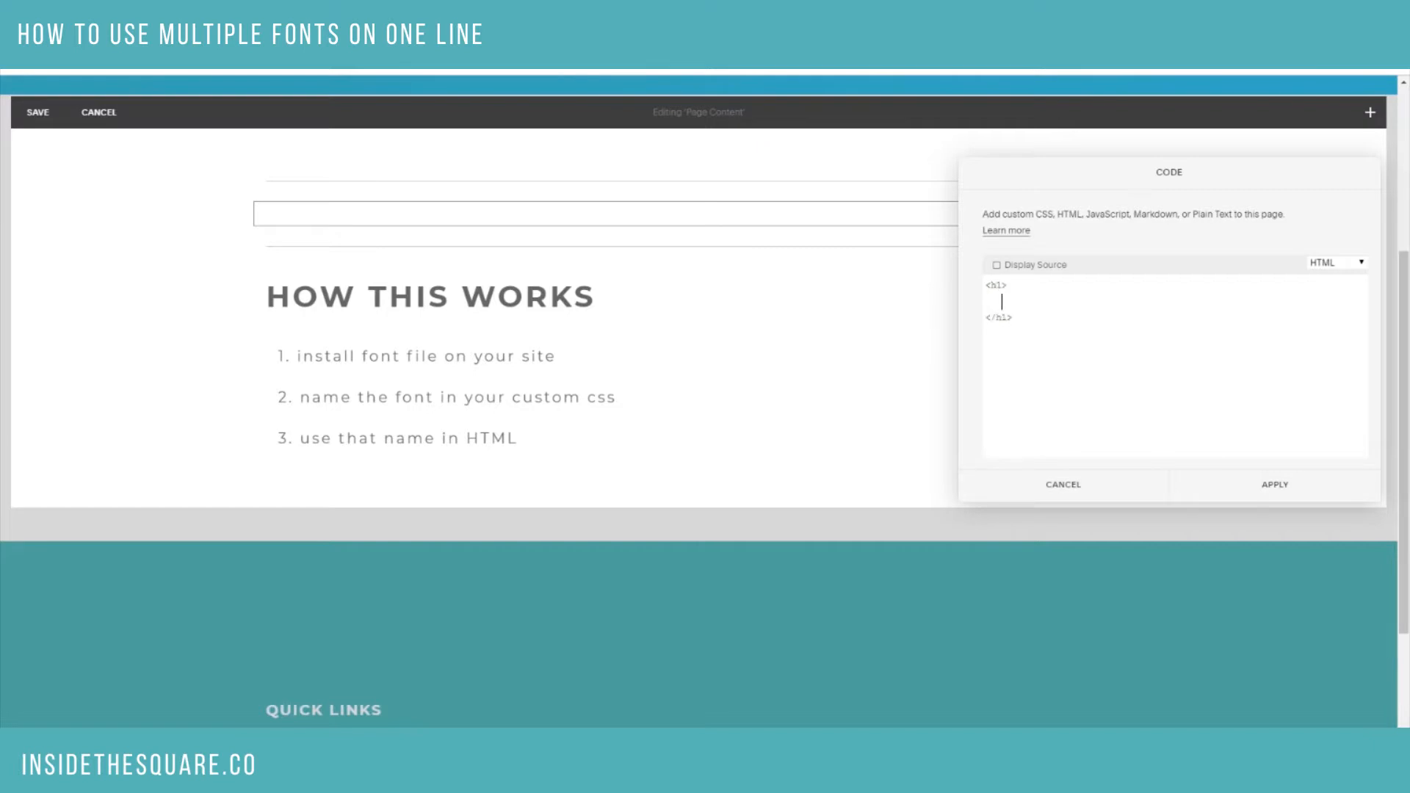
text(example t)
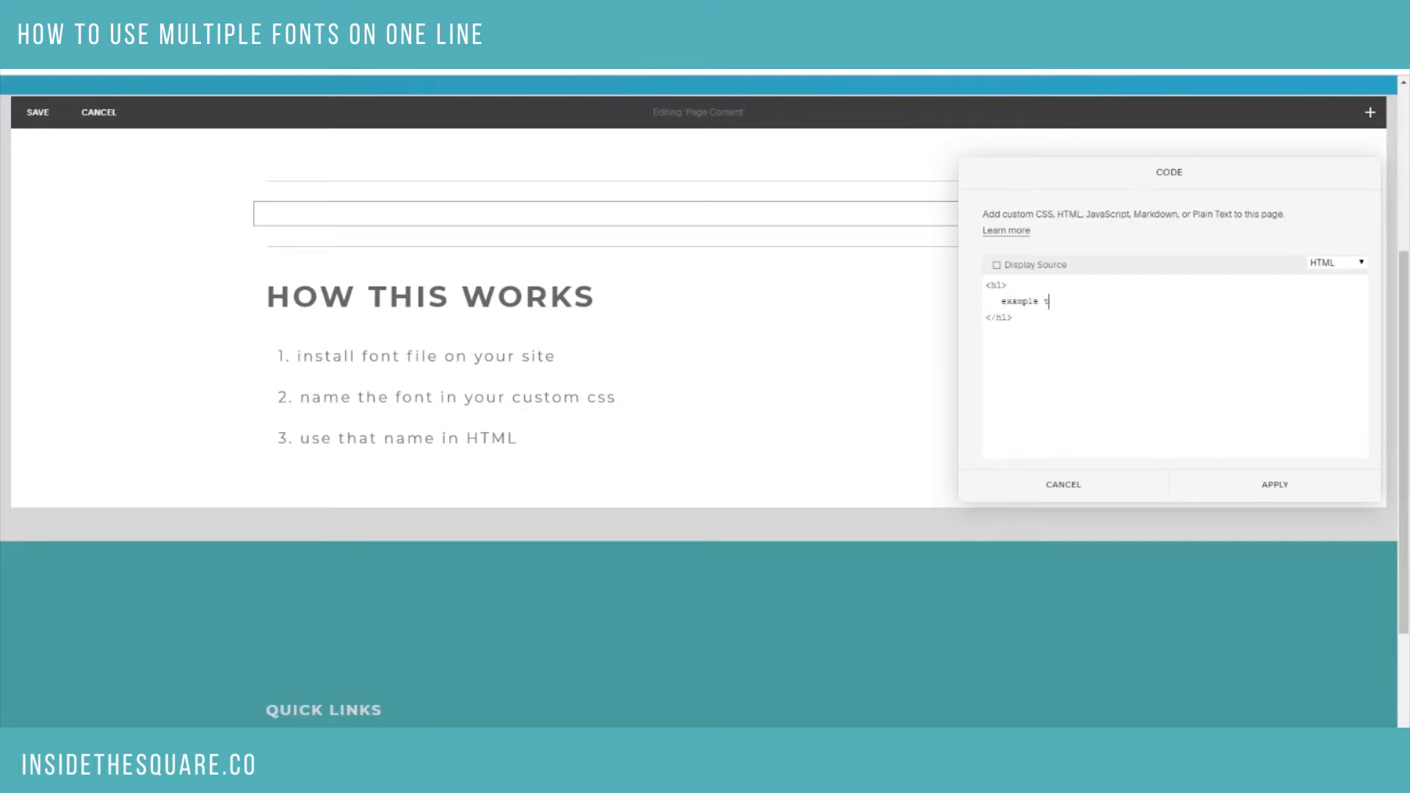
text(ut)
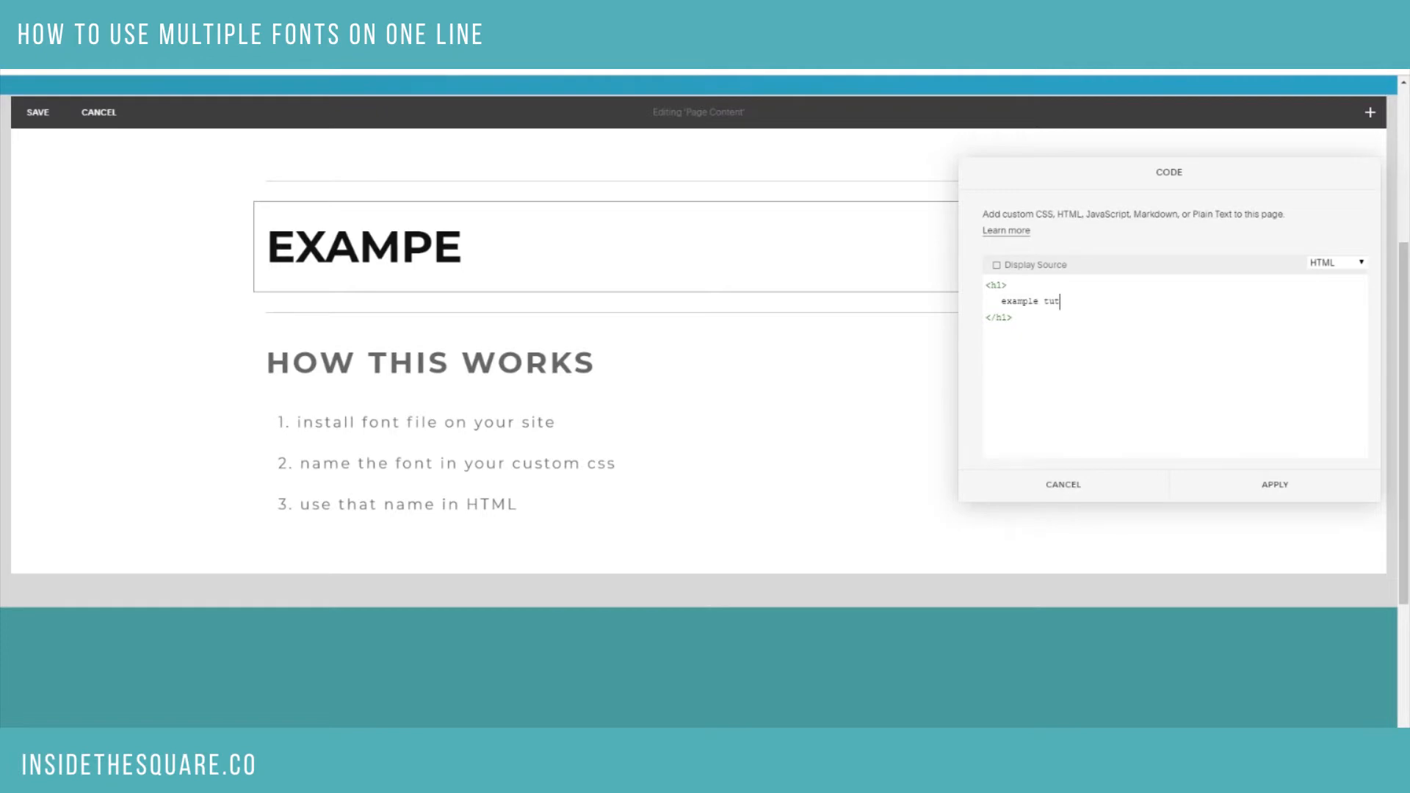
text(itle)
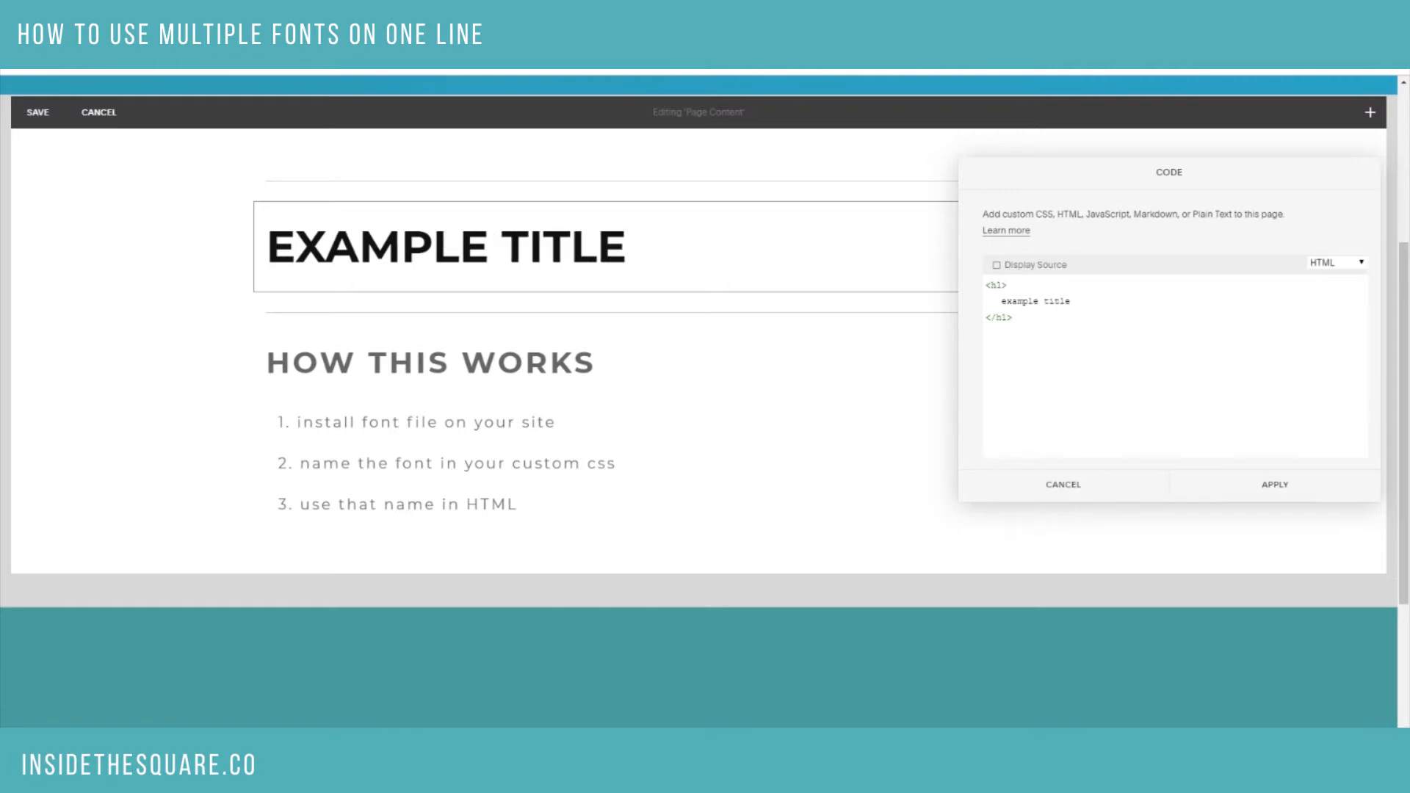
click(1074, 301)
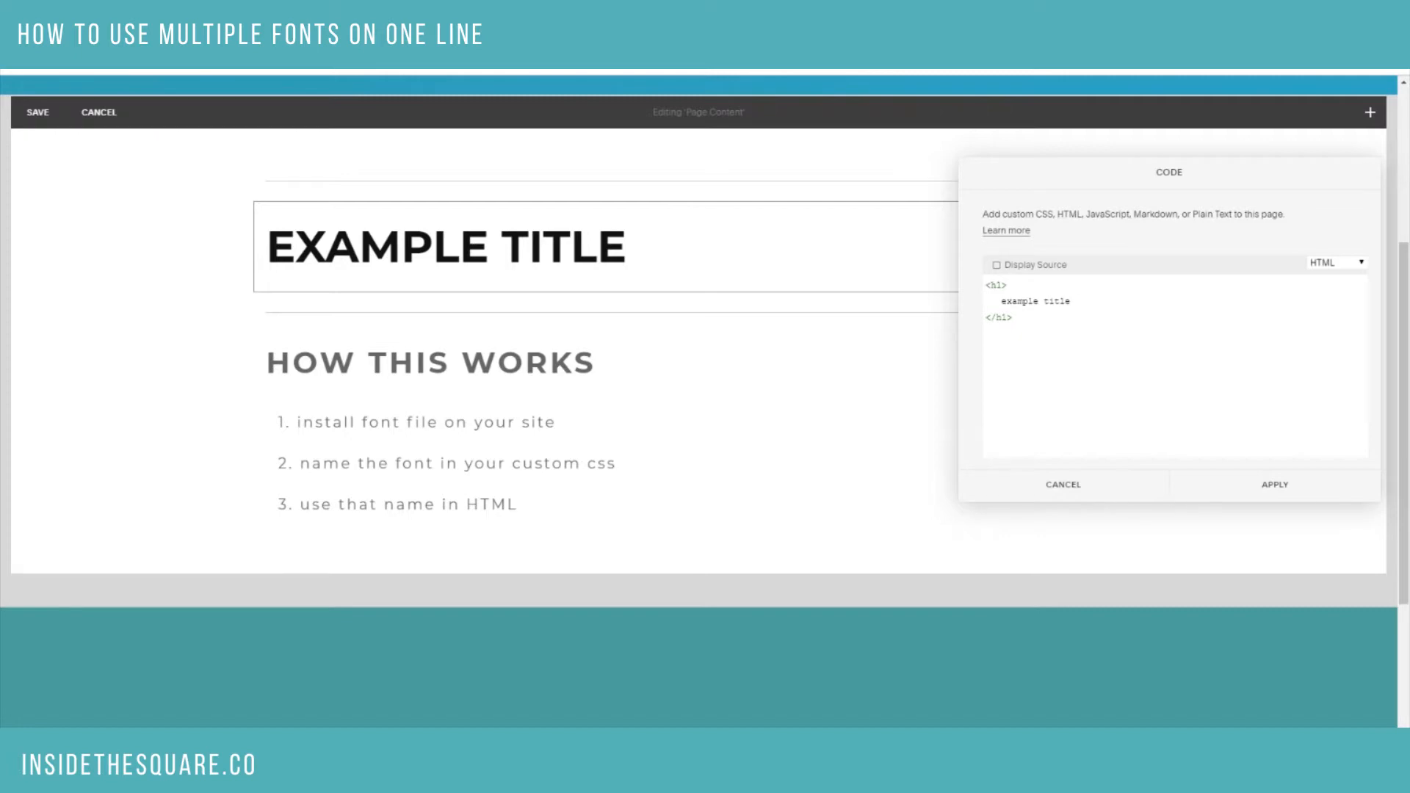
Add a span styled font-family: lemon containing 'alternative font' after the title
text(<span)
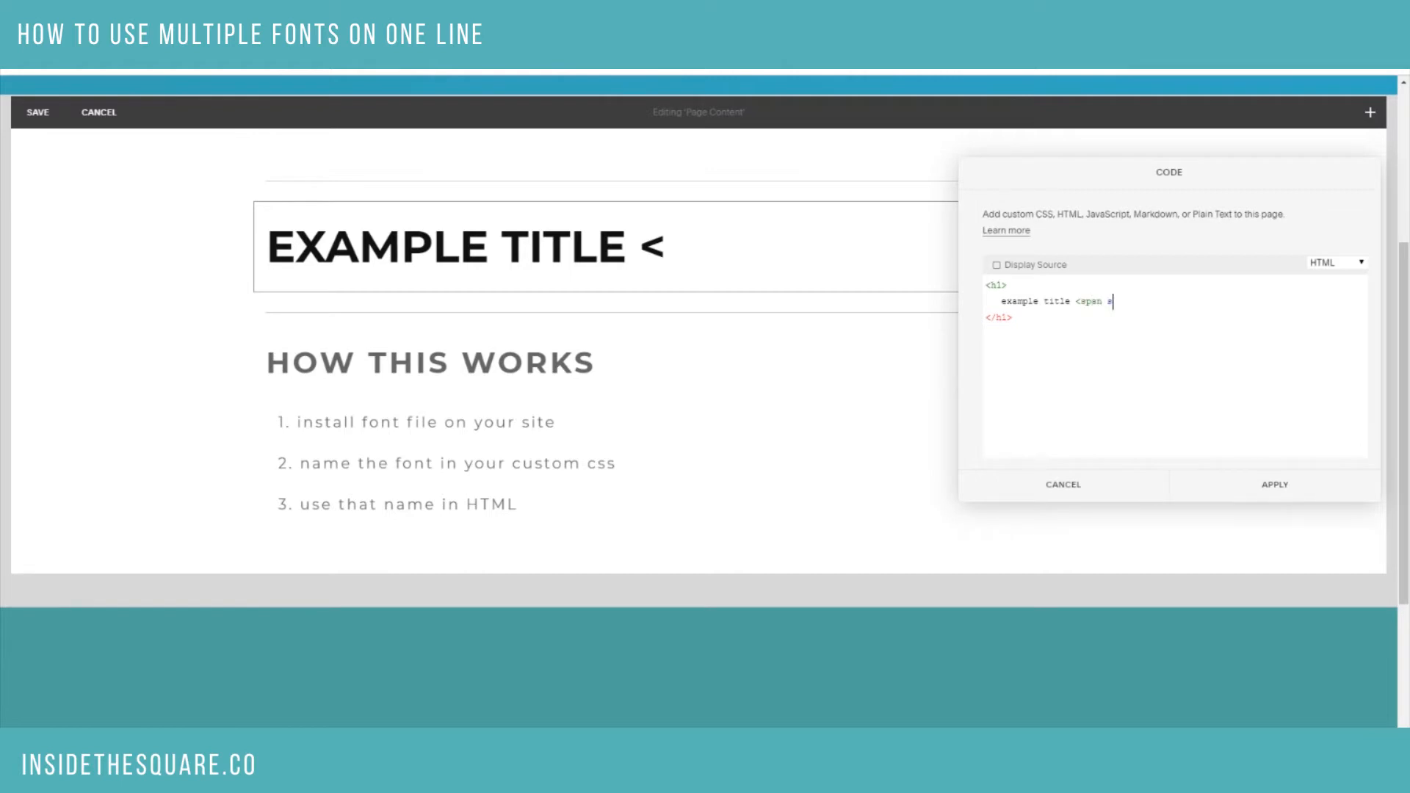
text(style="font-fam)
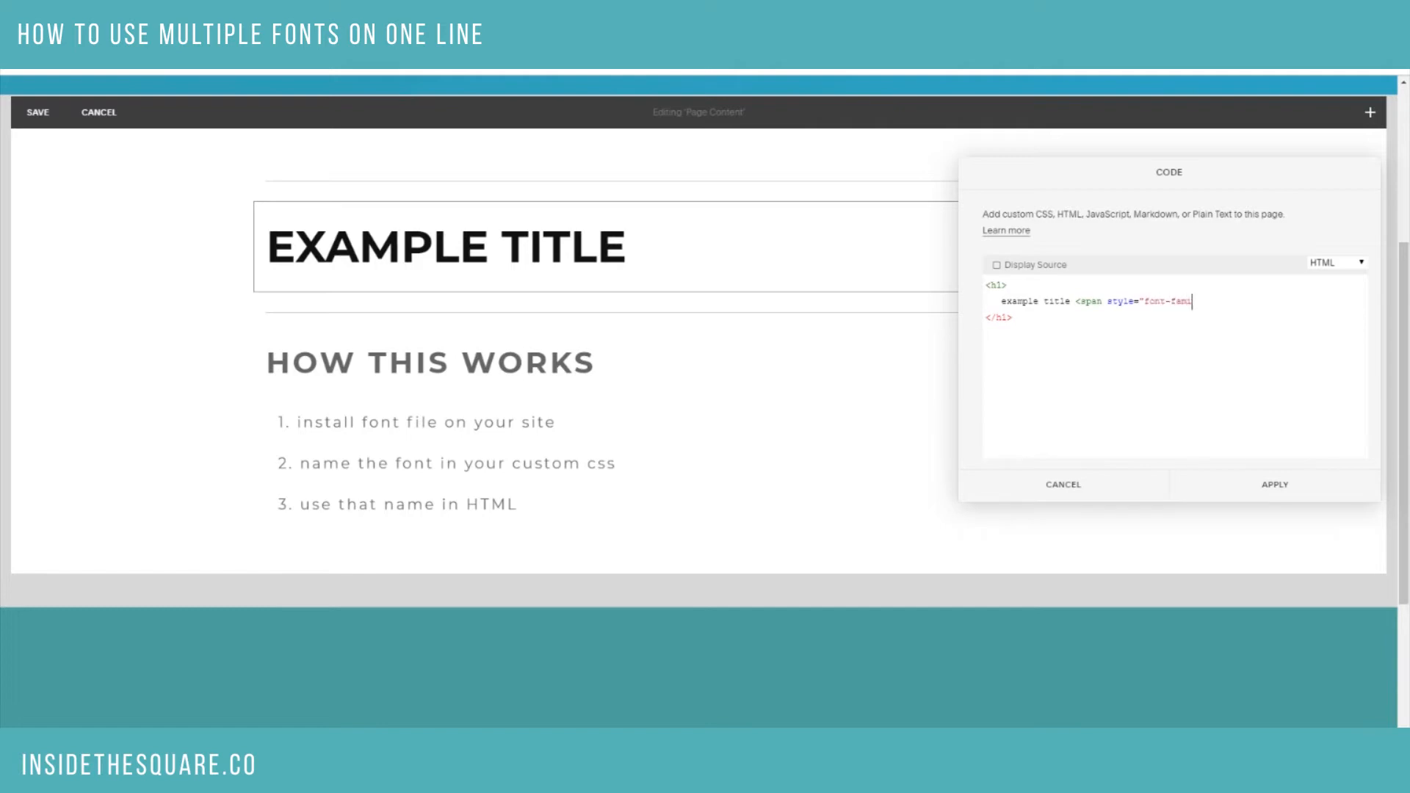
text(ily: lemon)
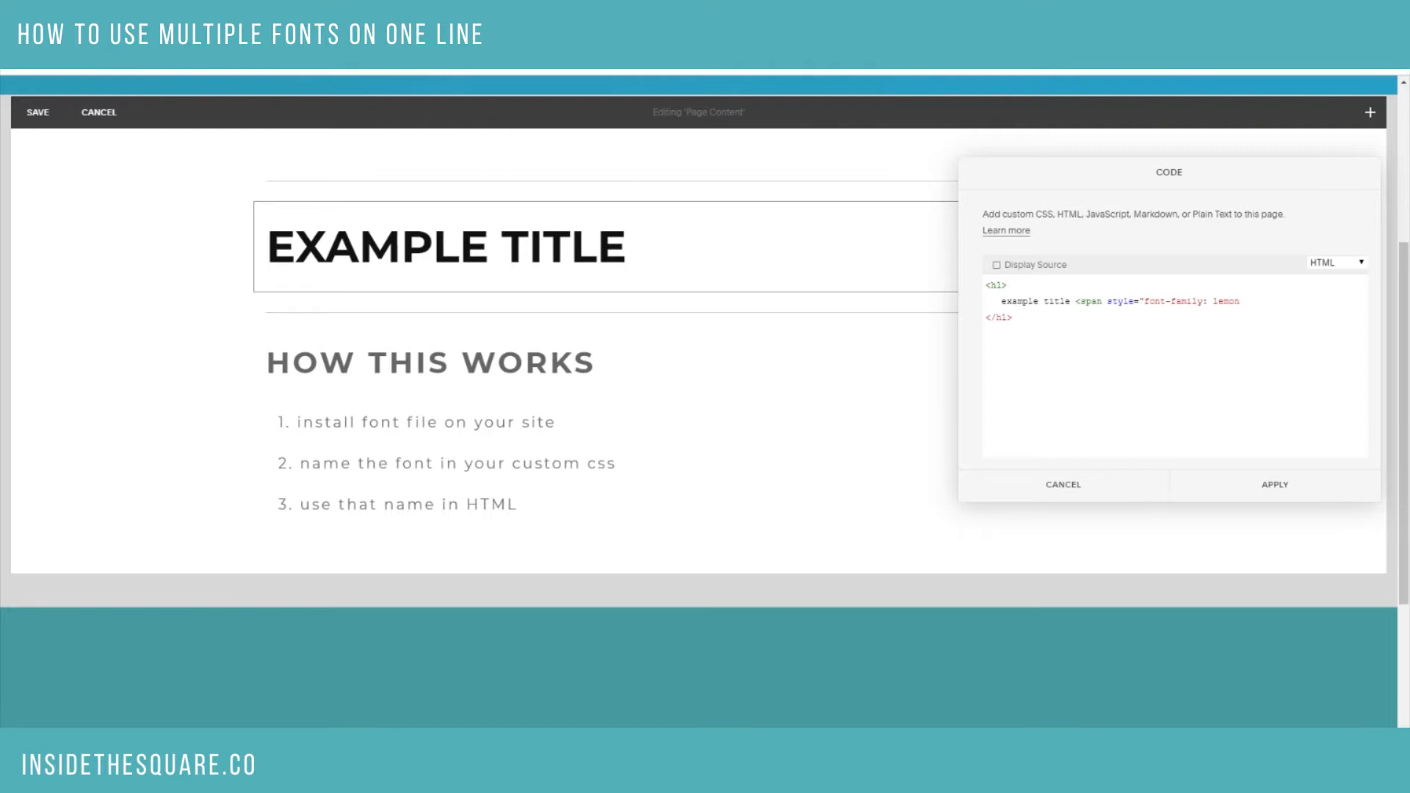
click(1239, 301)
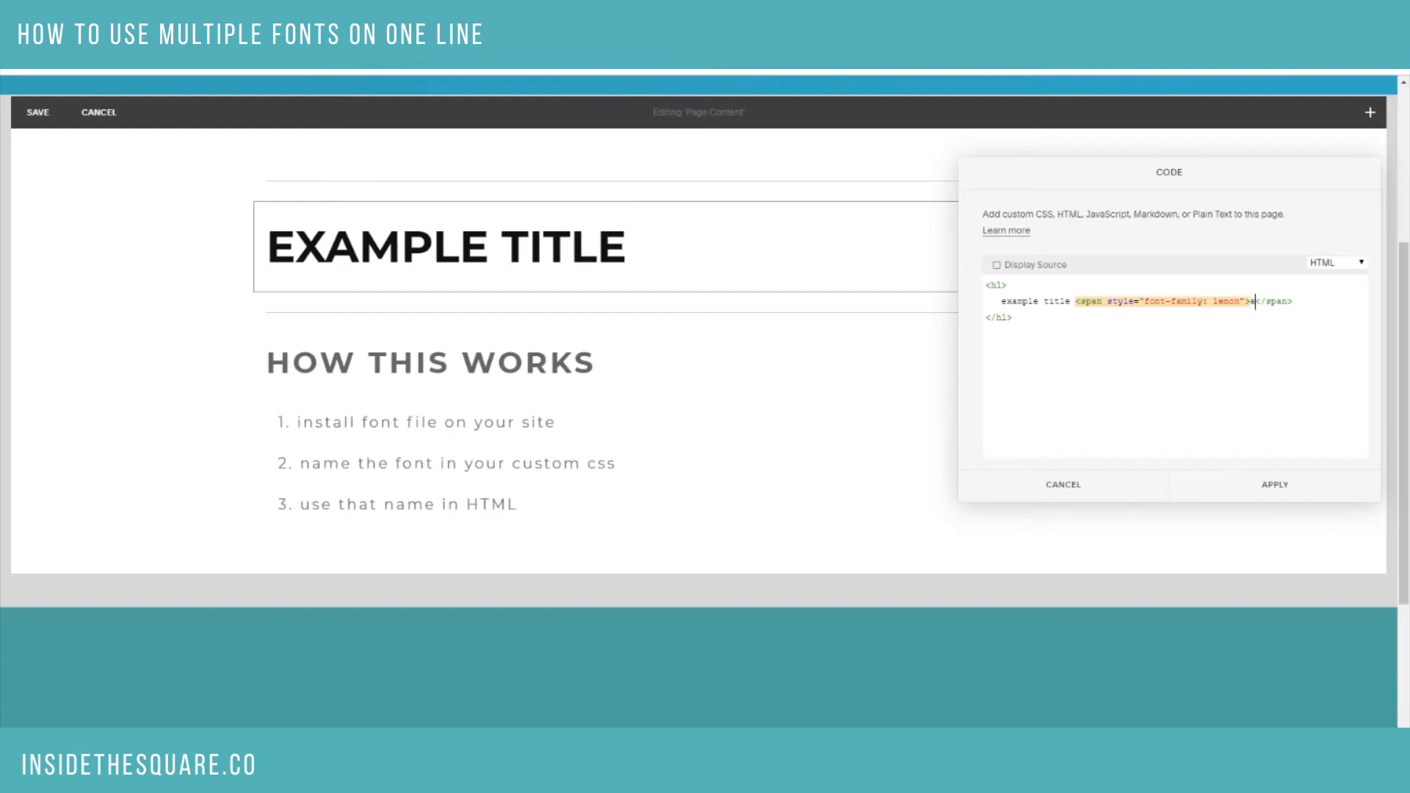
text(alternative font)
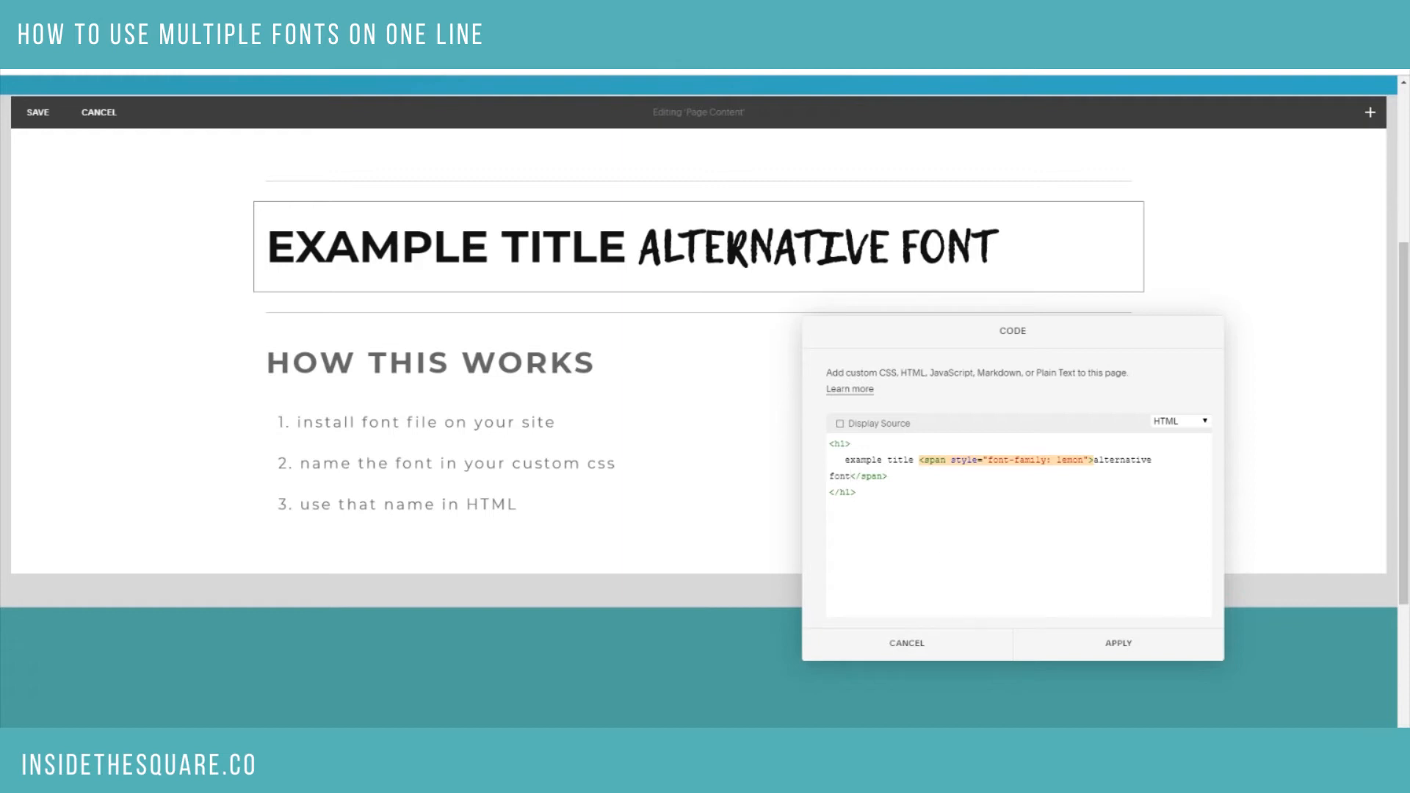
mouse_move(904, 521)
text(p)
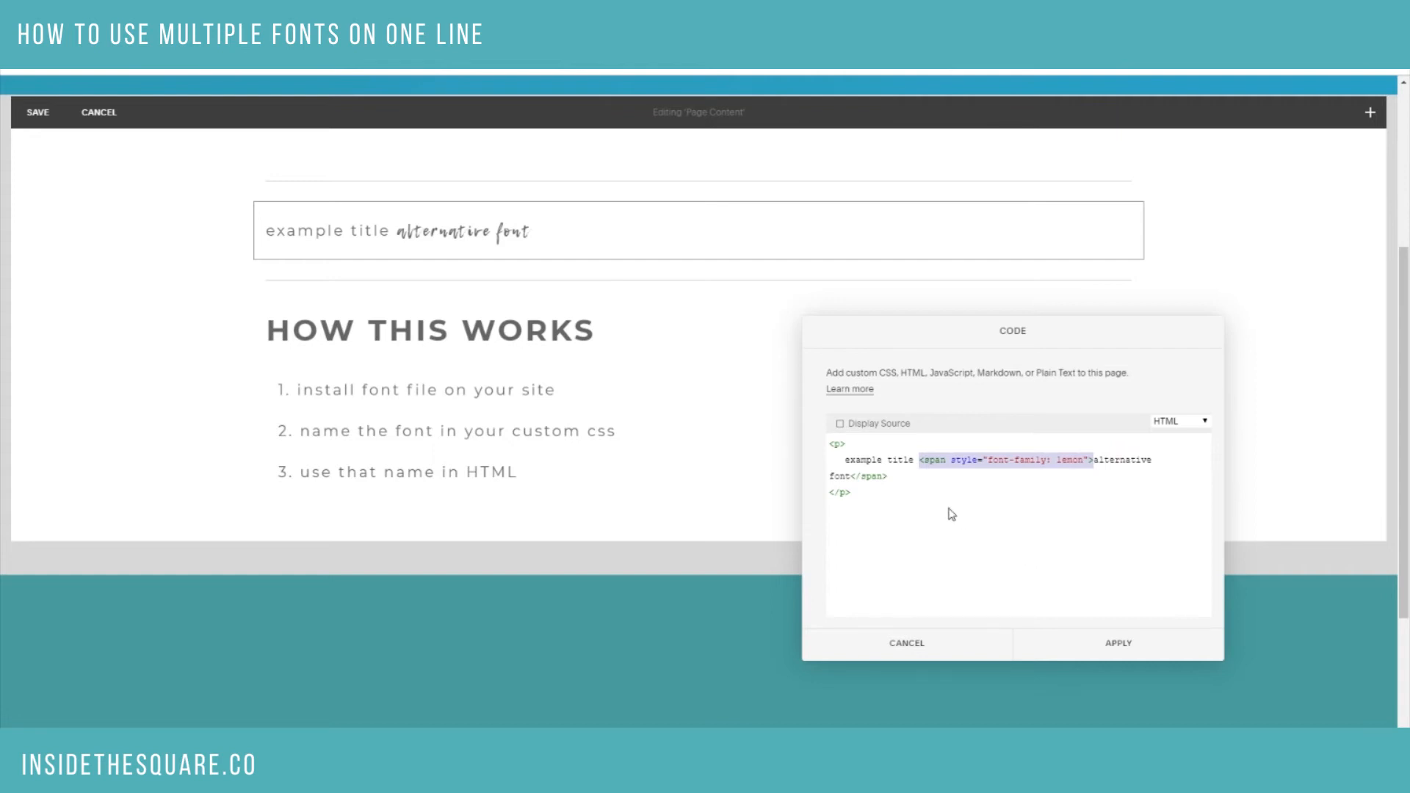
mouse_move(978, 578)
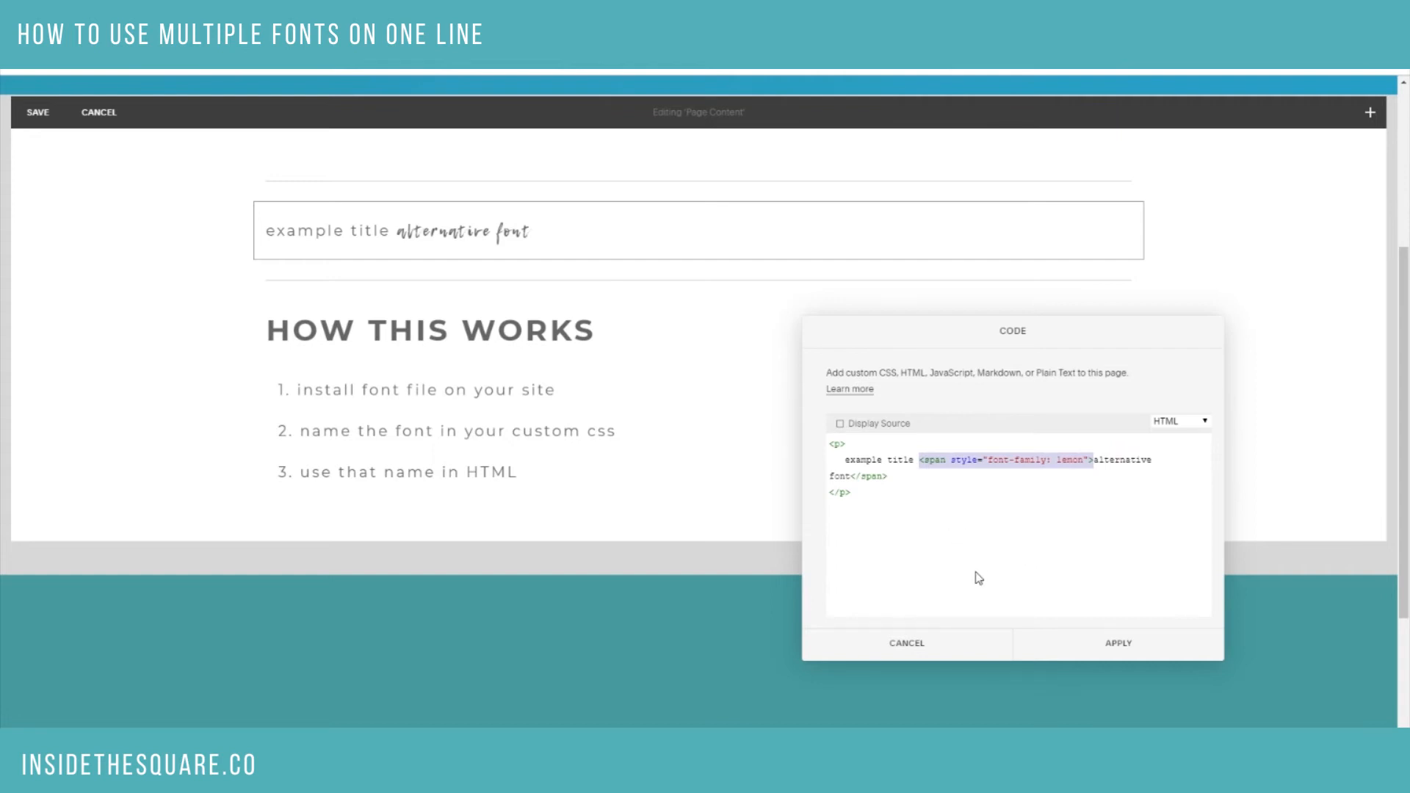
Apply the code block, now using p tags instead of h1, to the page
click(1116, 642)
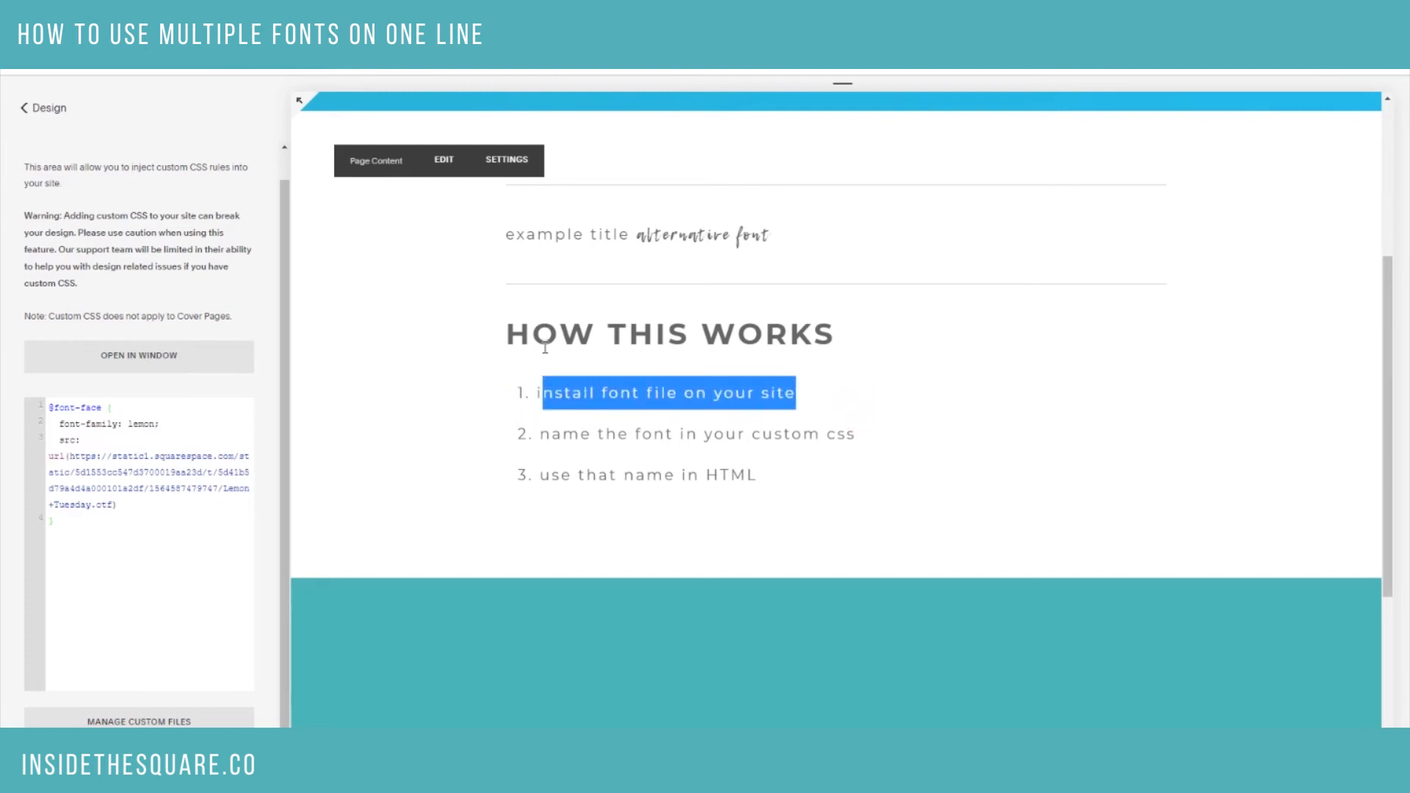
click(24, 107)
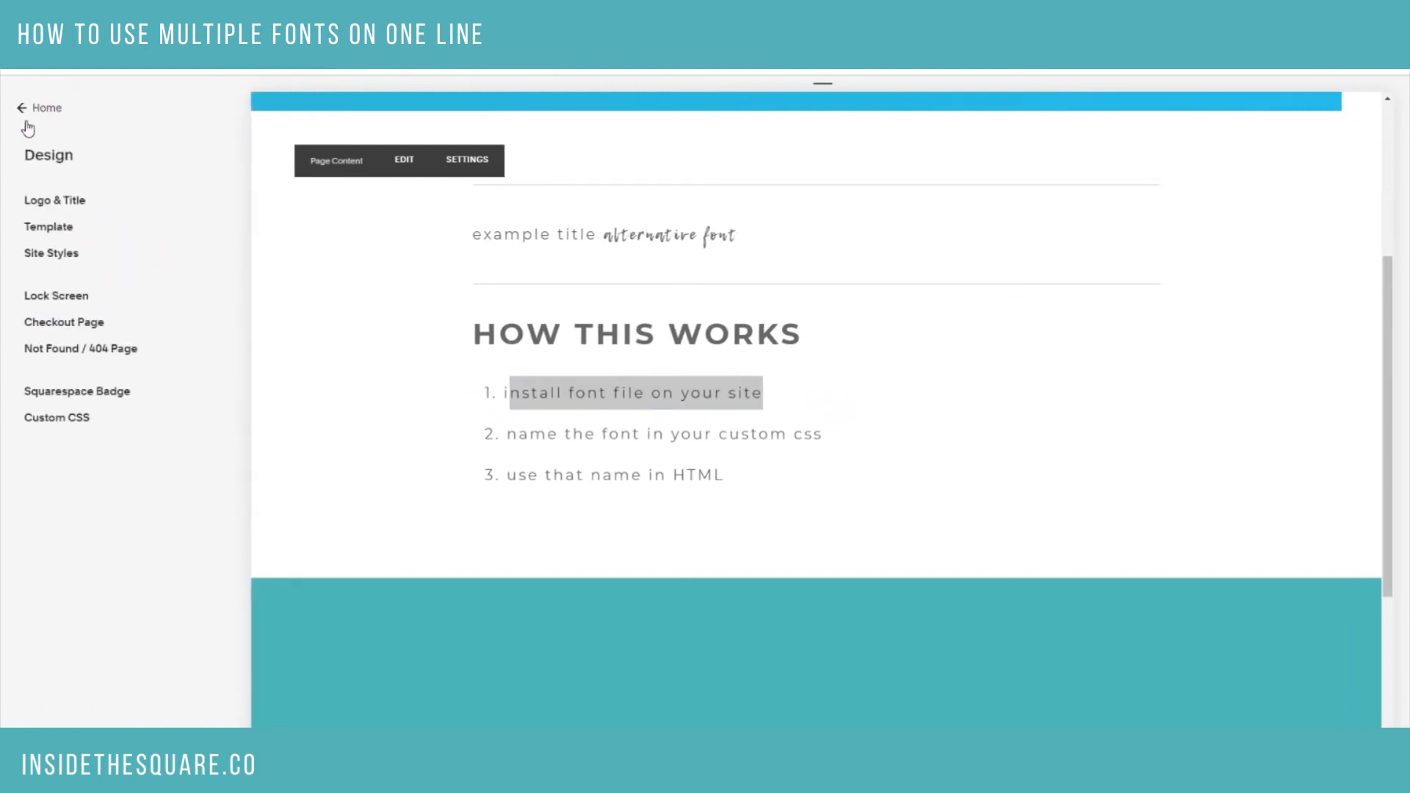
click(37, 107)
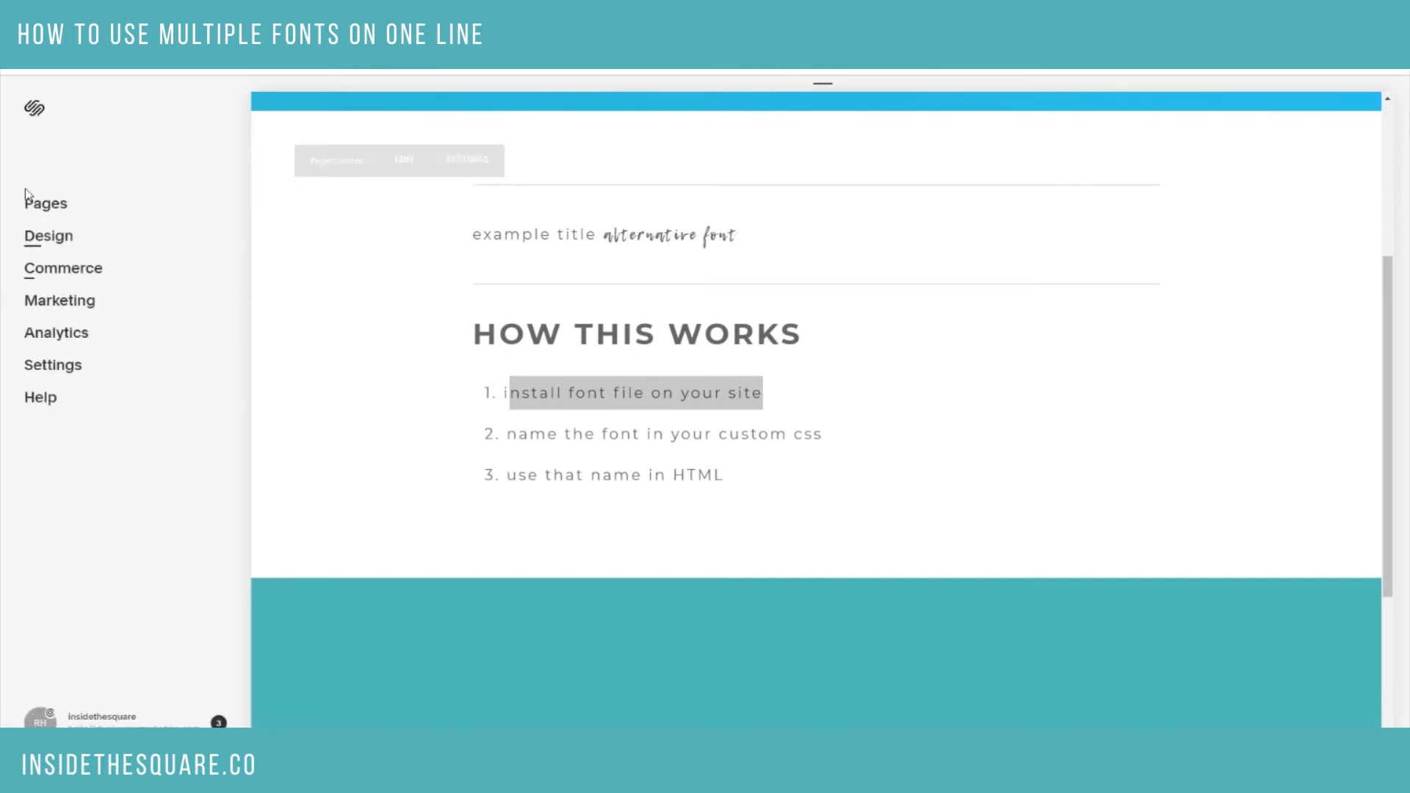
click(48, 235)
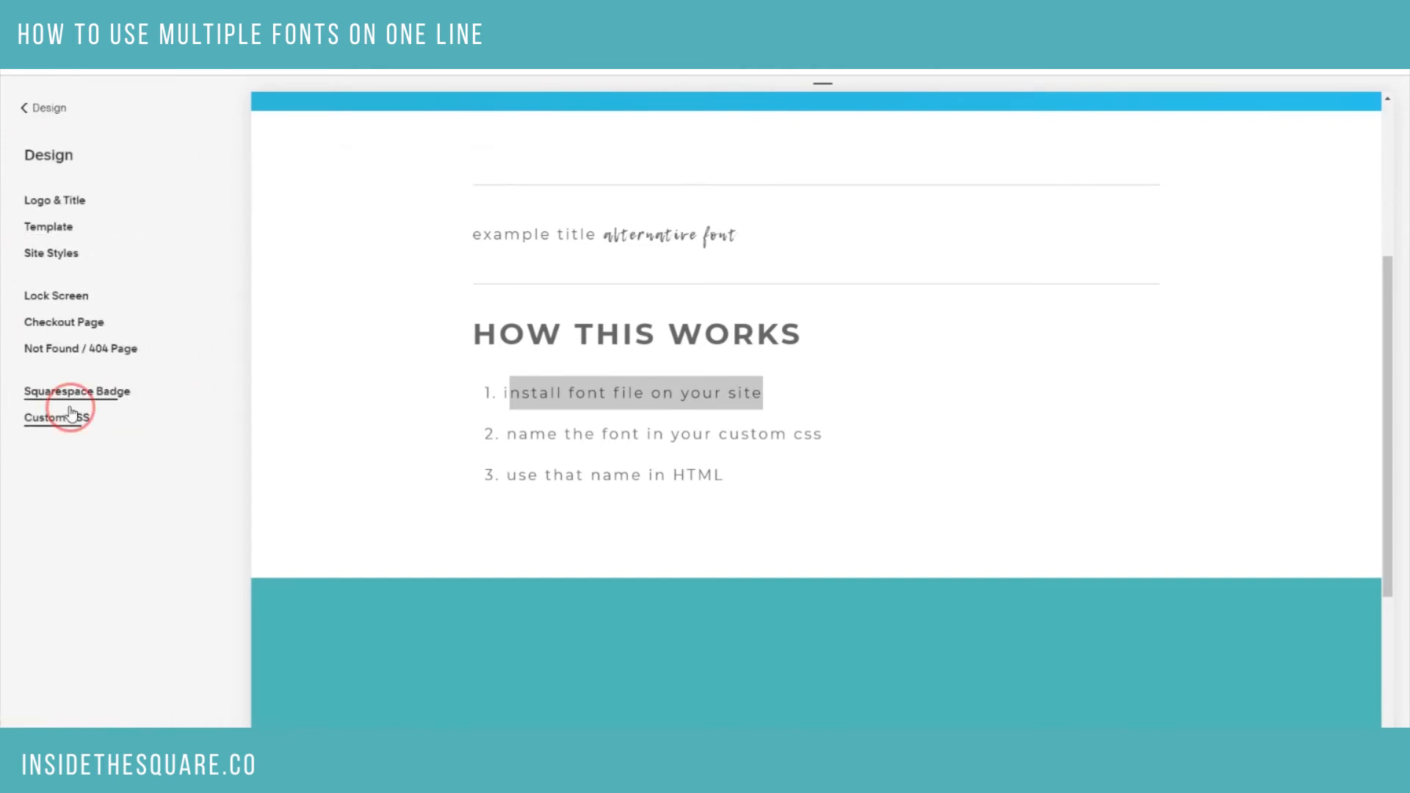
click(56, 417)
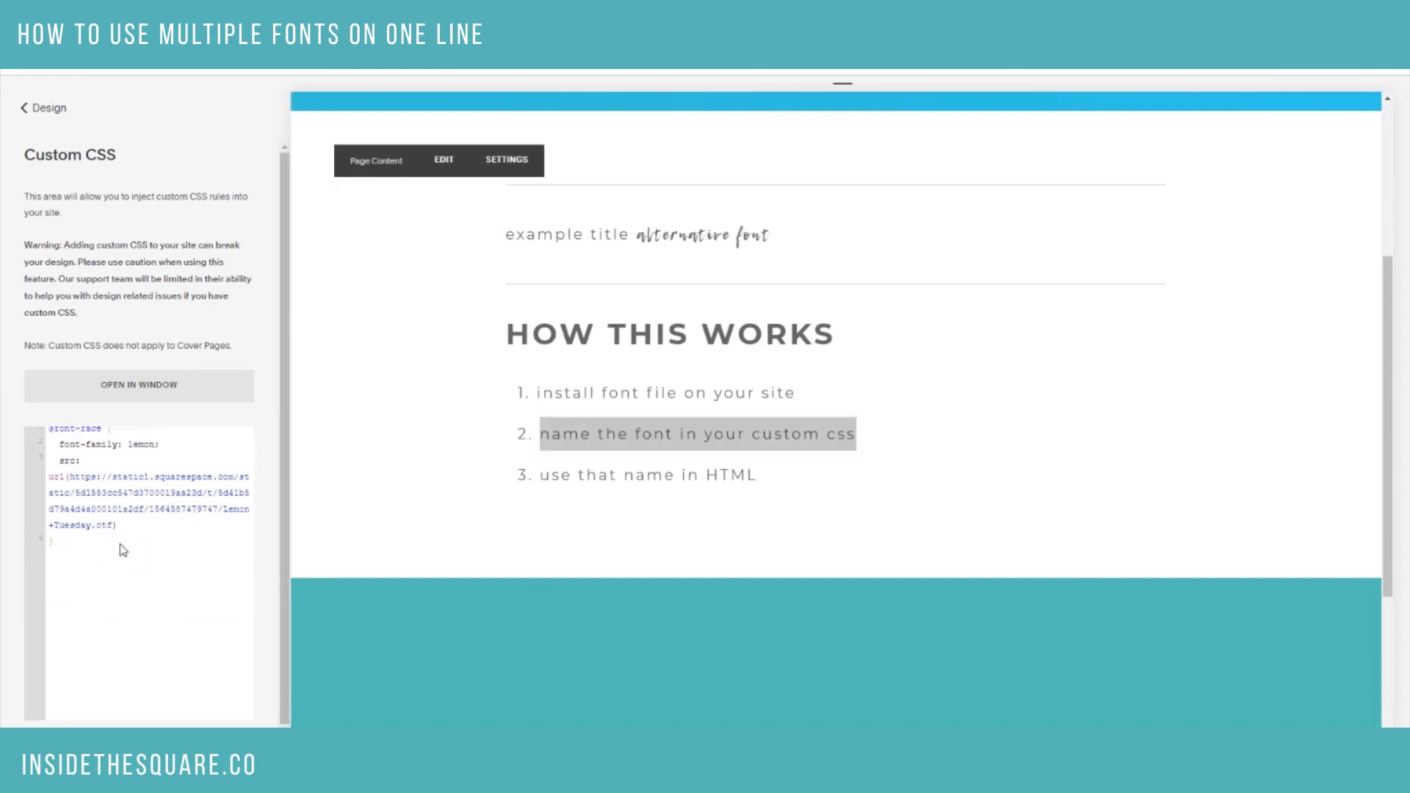
double_click(140, 454)
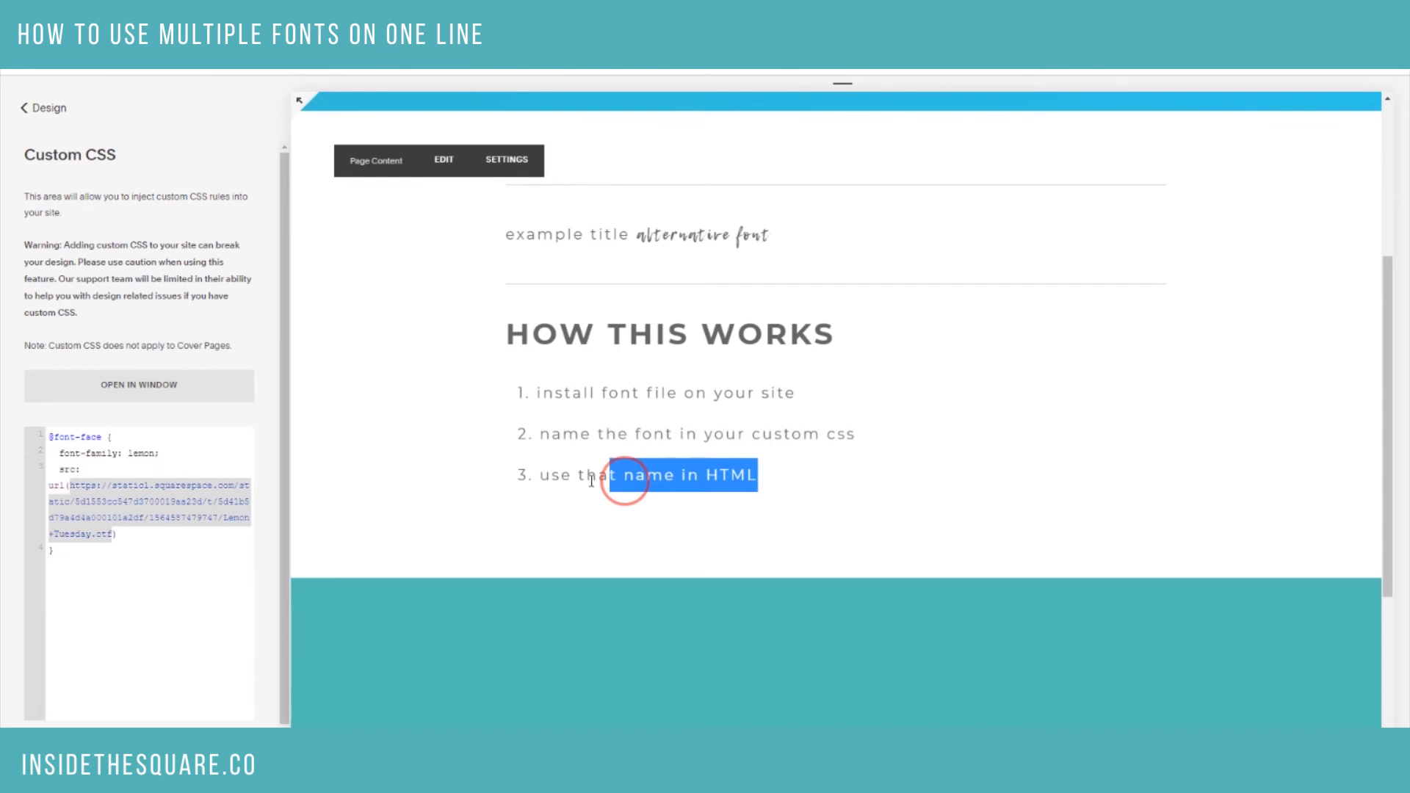
scroll(up, 3)
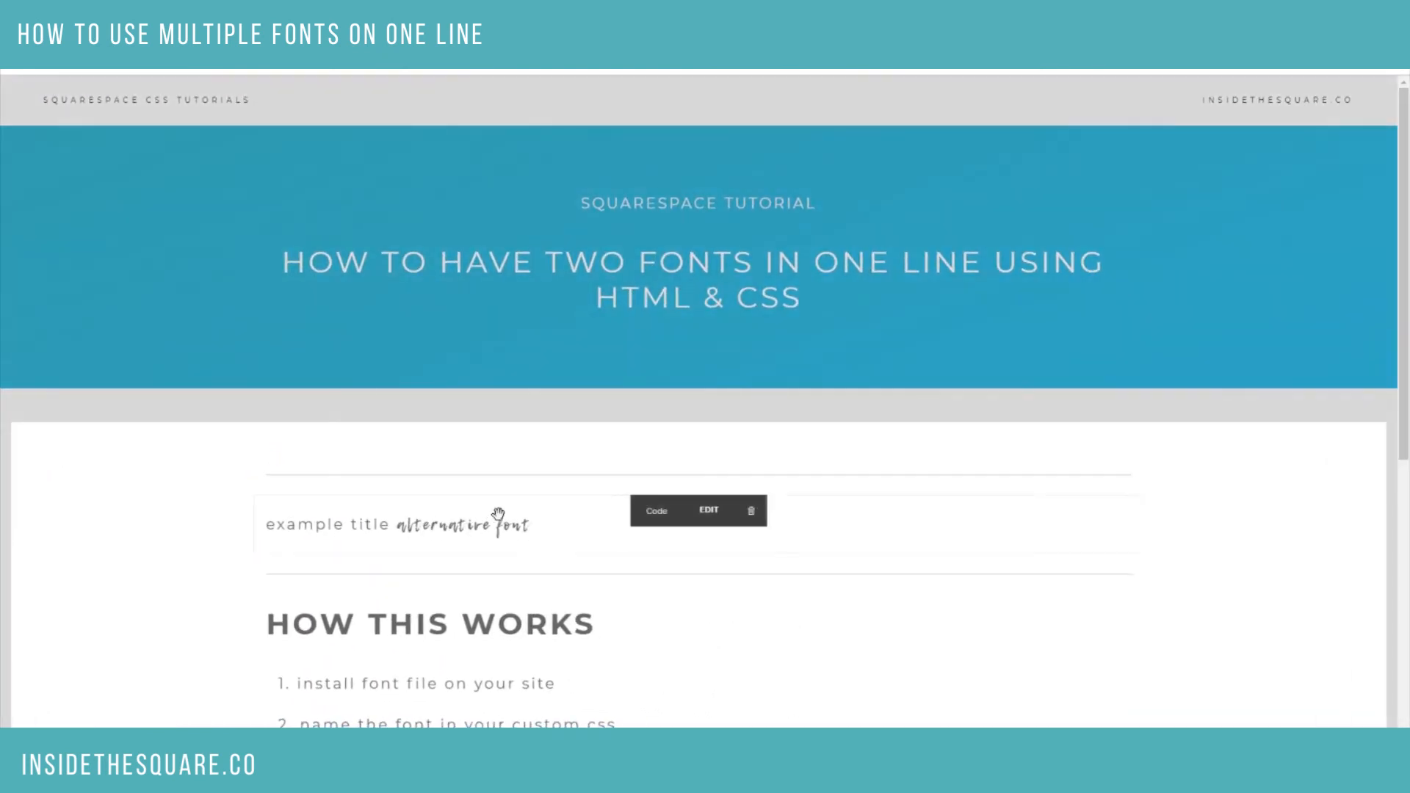
click(708, 511)
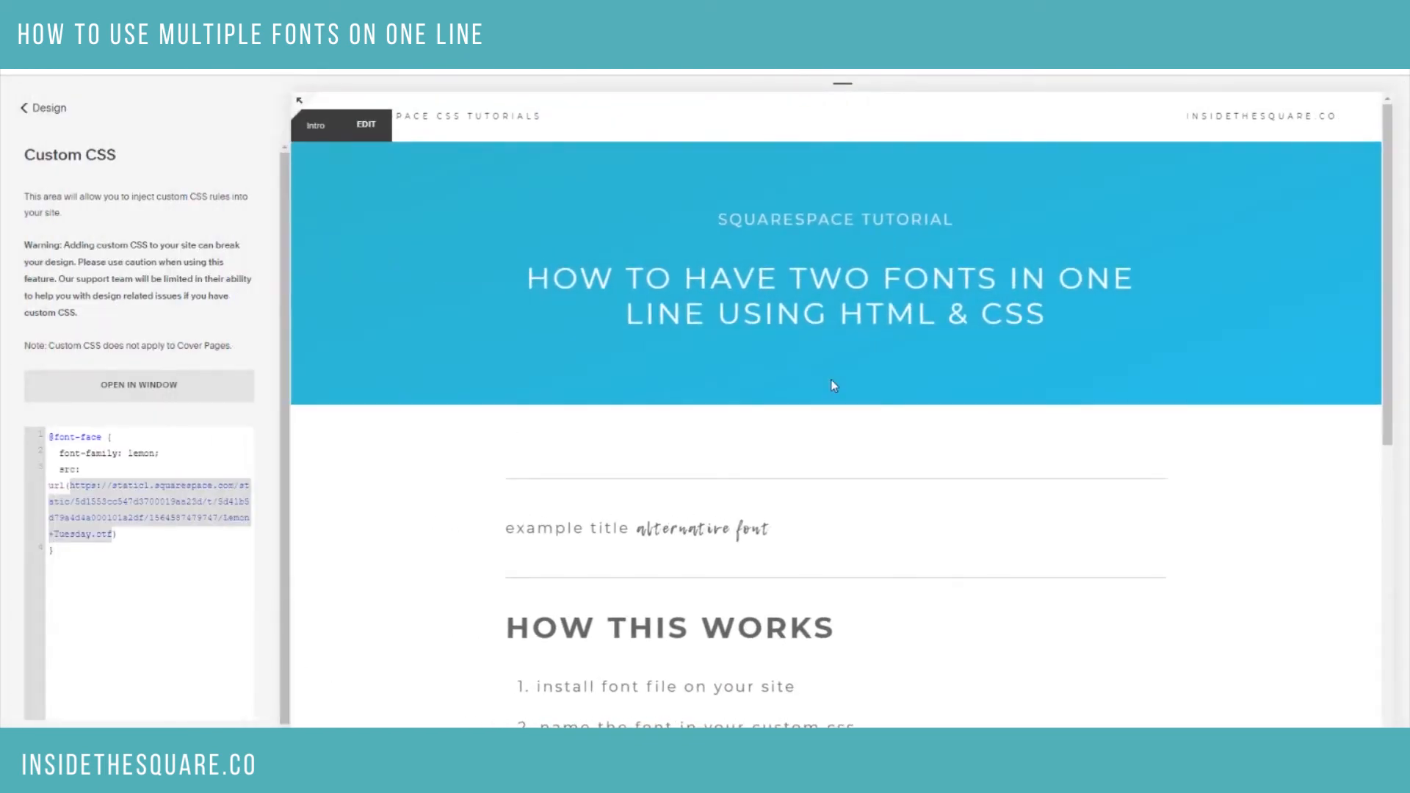
mouse_move(834, 387)
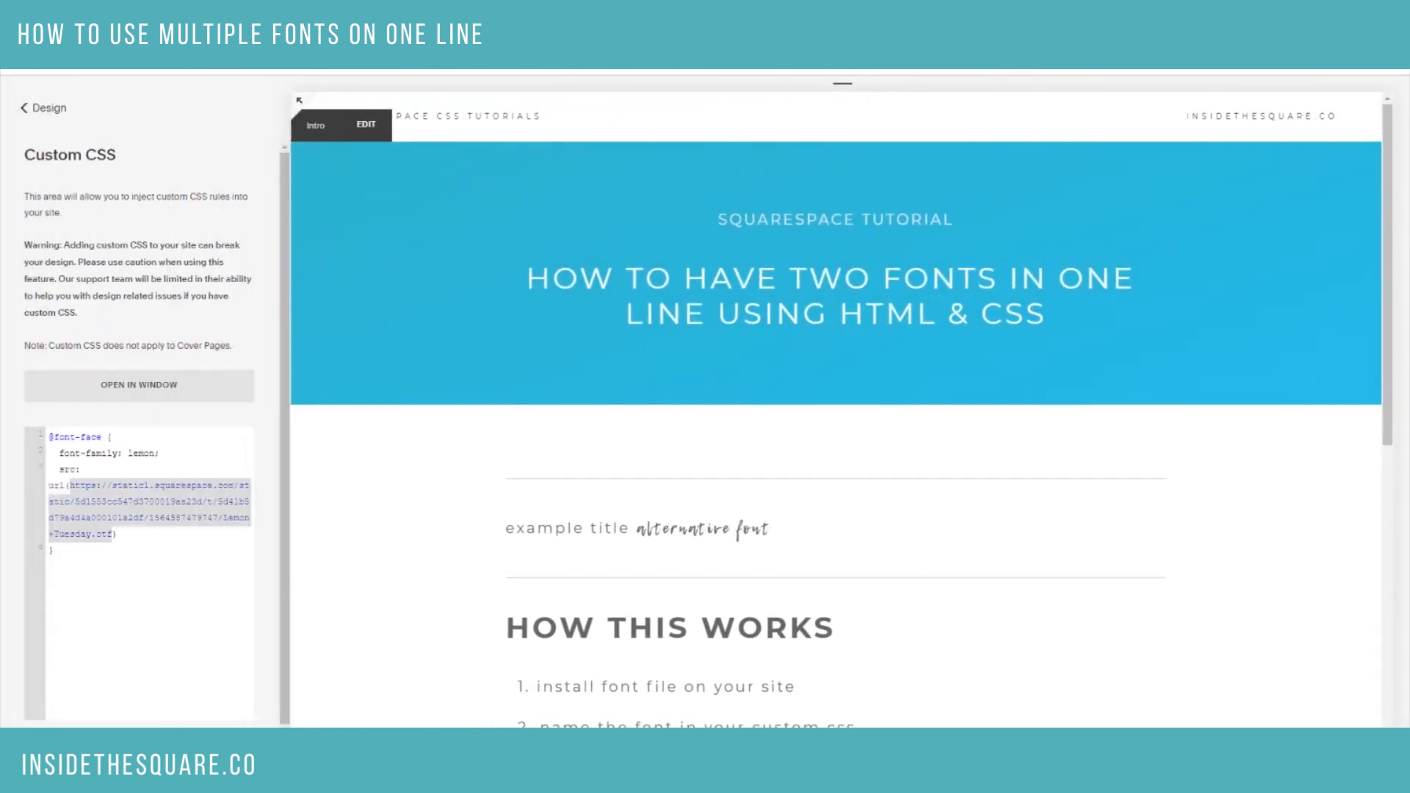